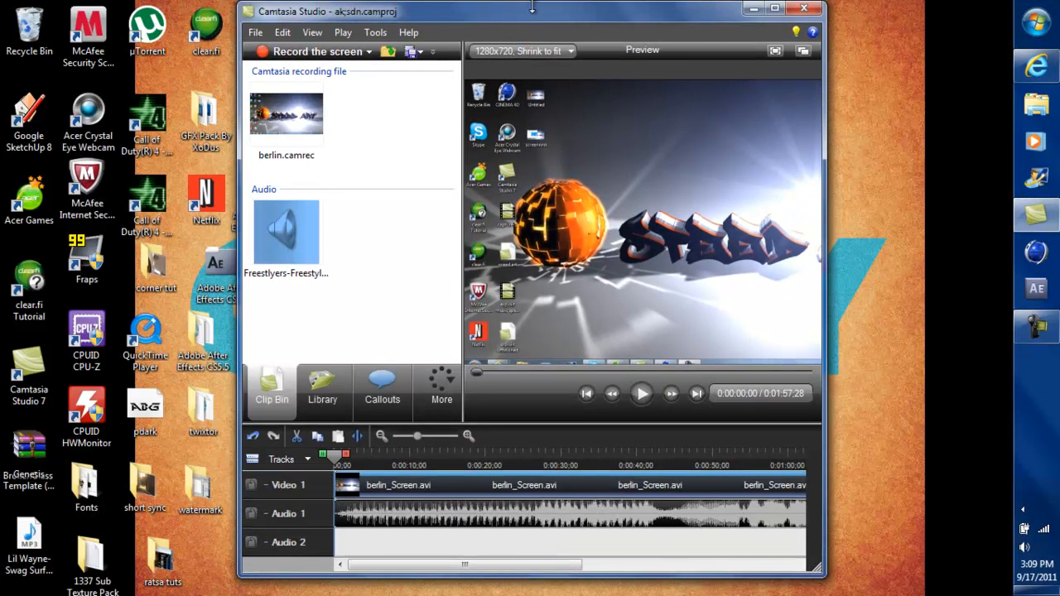
# Scroll the YouTube channel page to the comments requesting a speed art tutorial.
pyautogui.click(773, 8)
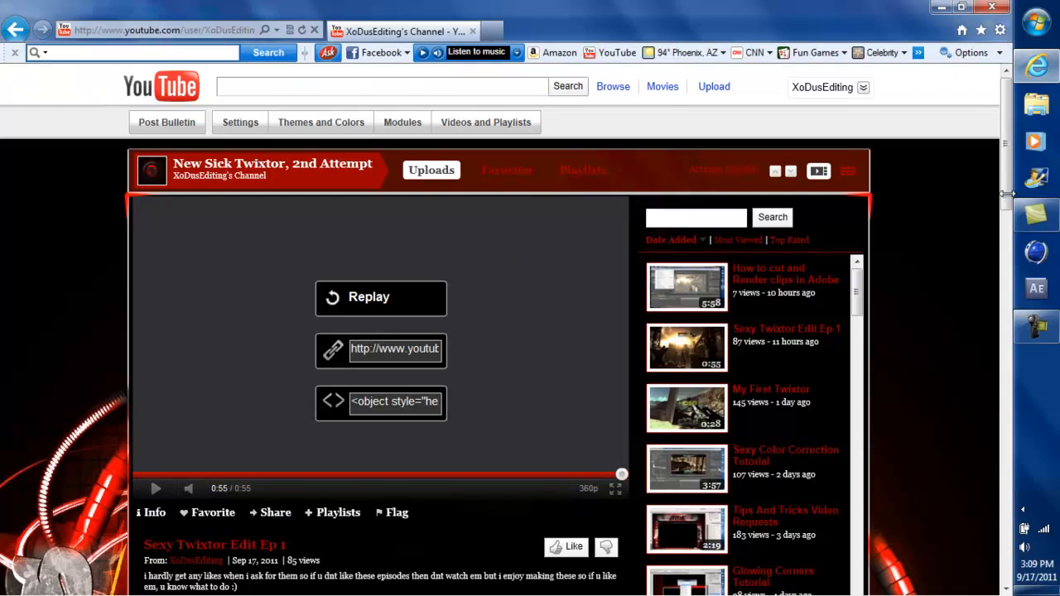
pyautogui.scroll(-3)
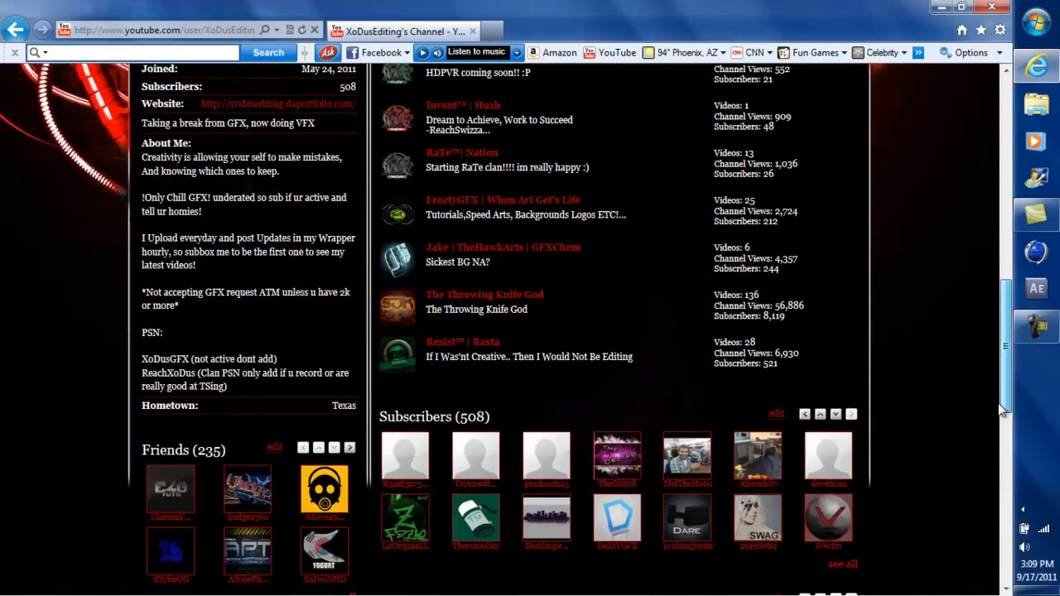
pyautogui.scroll(-3)
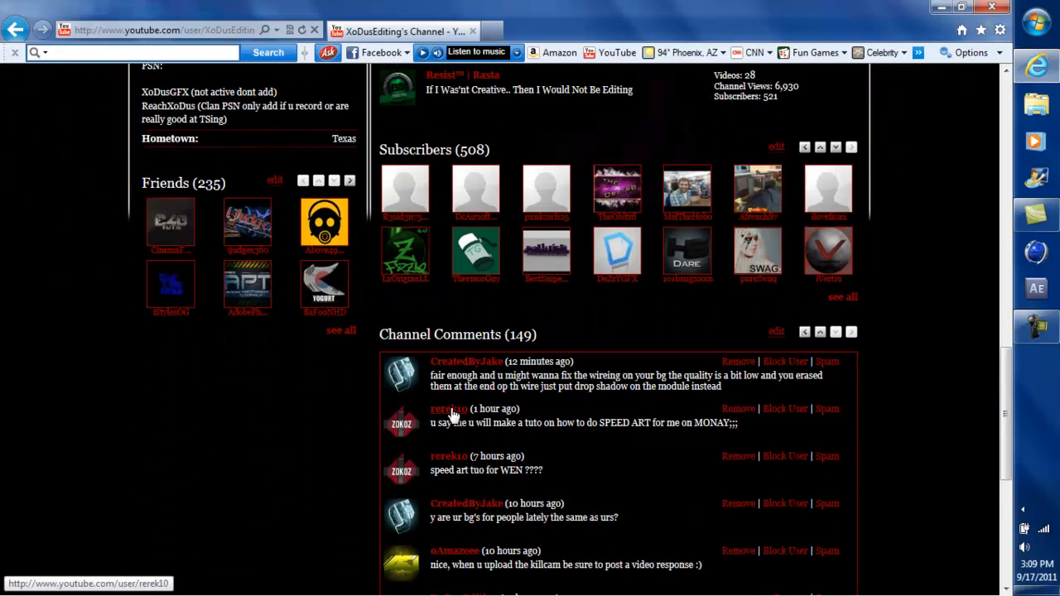
pyautogui.click(448, 408)
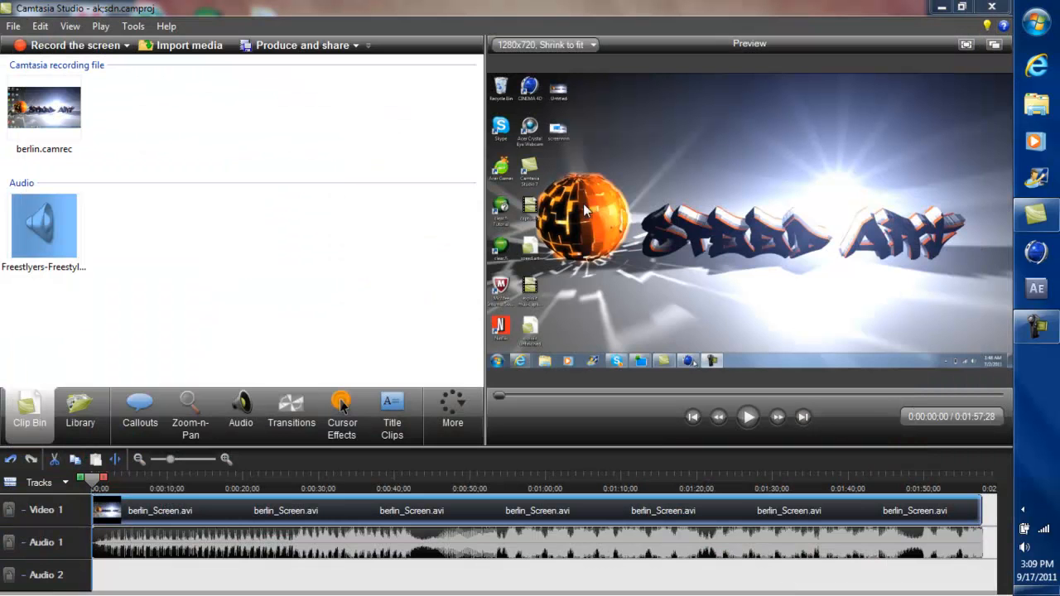
pyautogui.moveTo(1047, 232)
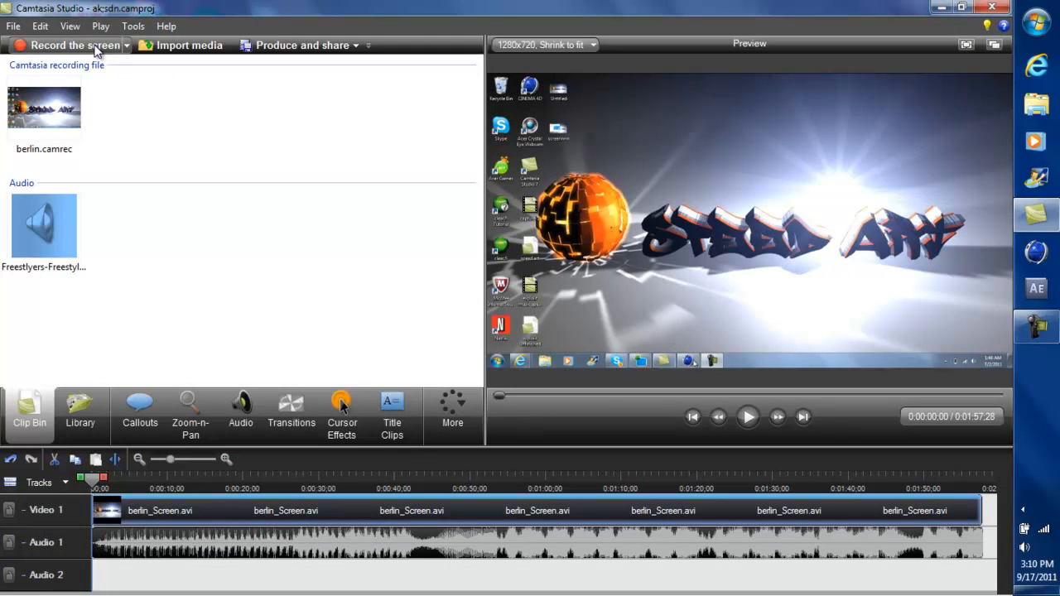
pyautogui.moveTo(437, 271)
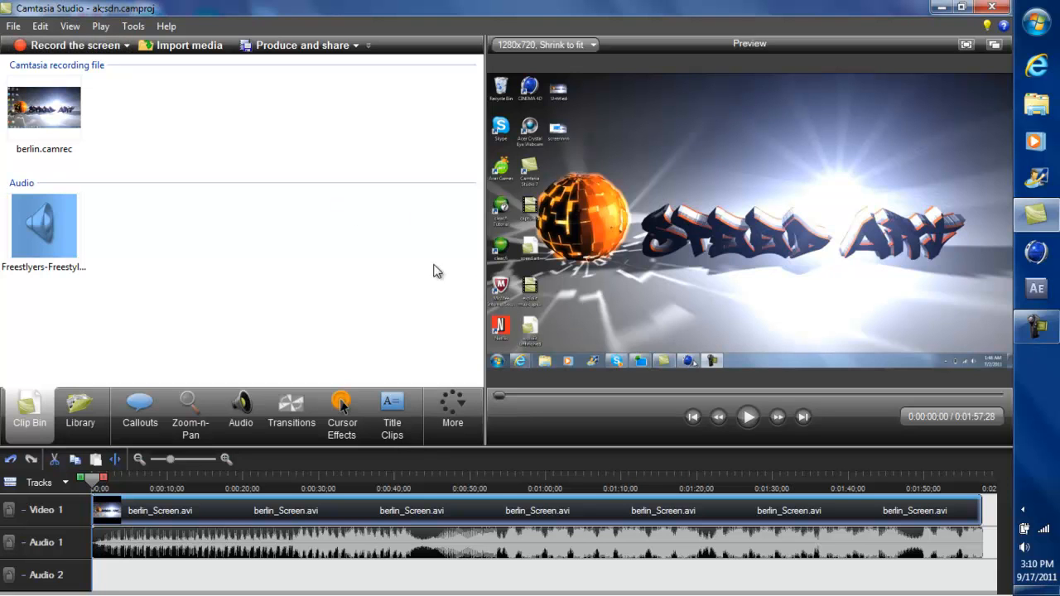
pyautogui.moveTo(1047, 258)
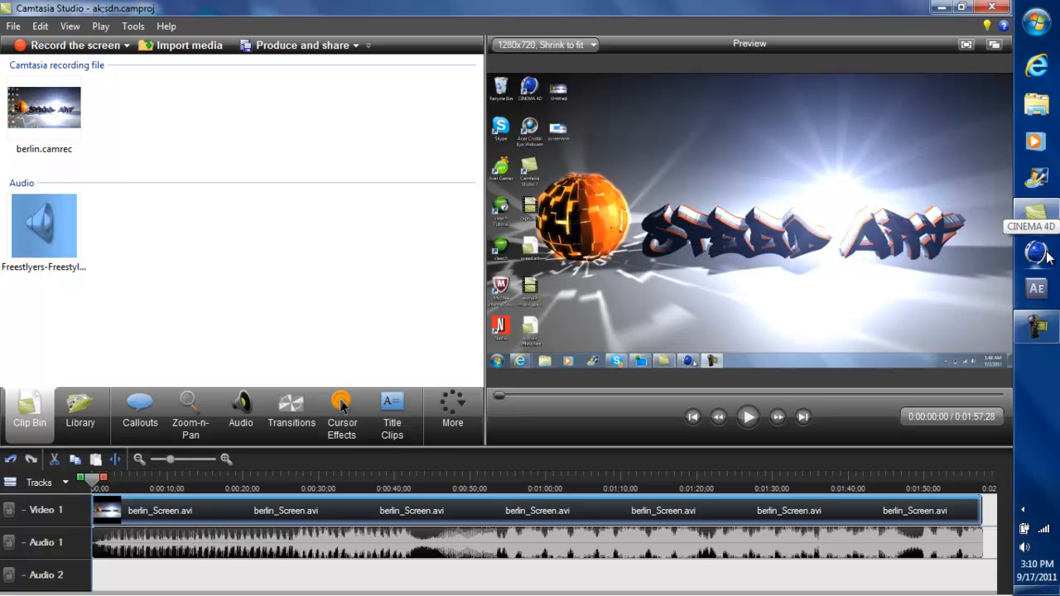
pyautogui.moveTo(904, 117)
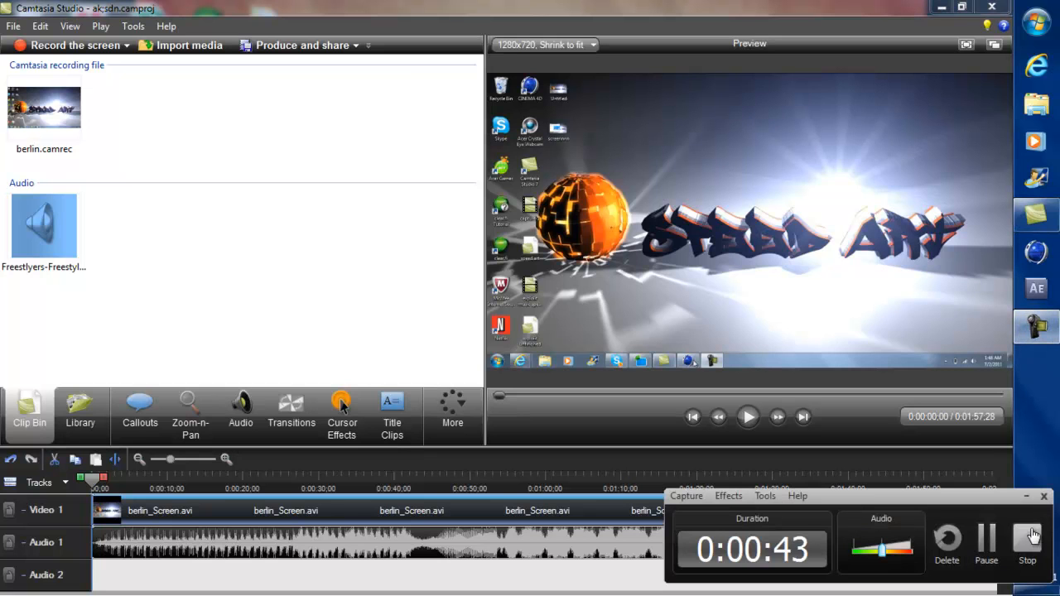
# Bring up the context menu for the berlin_Screen.avi clip on Video 1.
pyautogui.click(1027, 538)
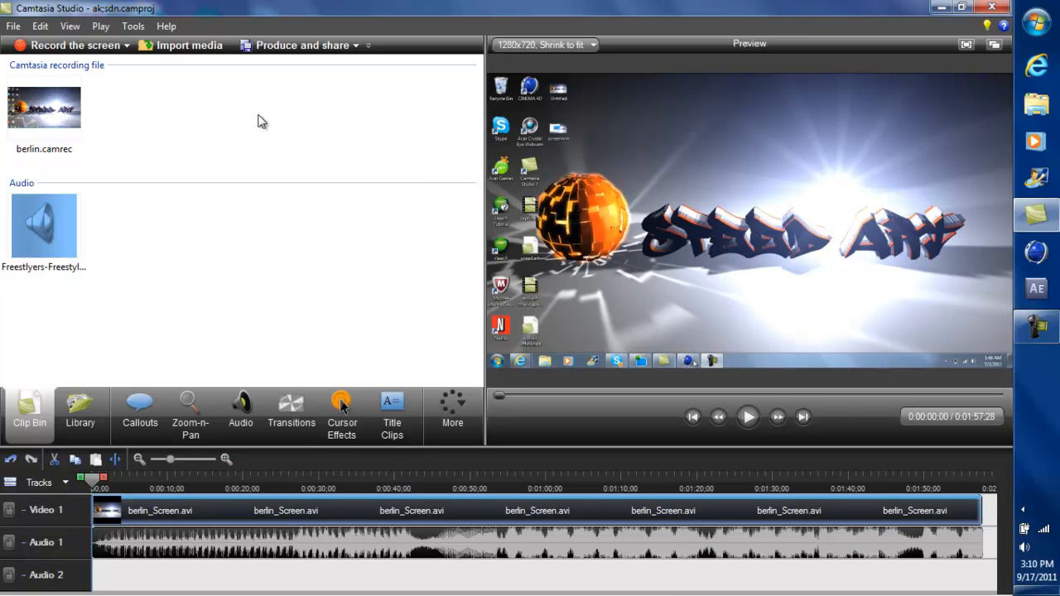
pyautogui.moveTo(342, 394)
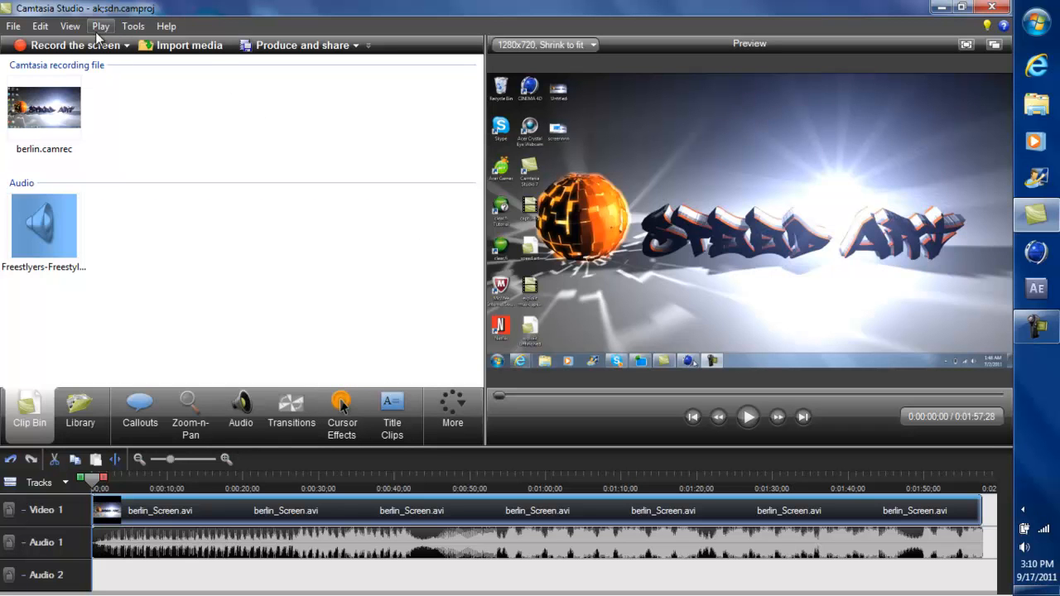
pyautogui.moveTo(108, 509)
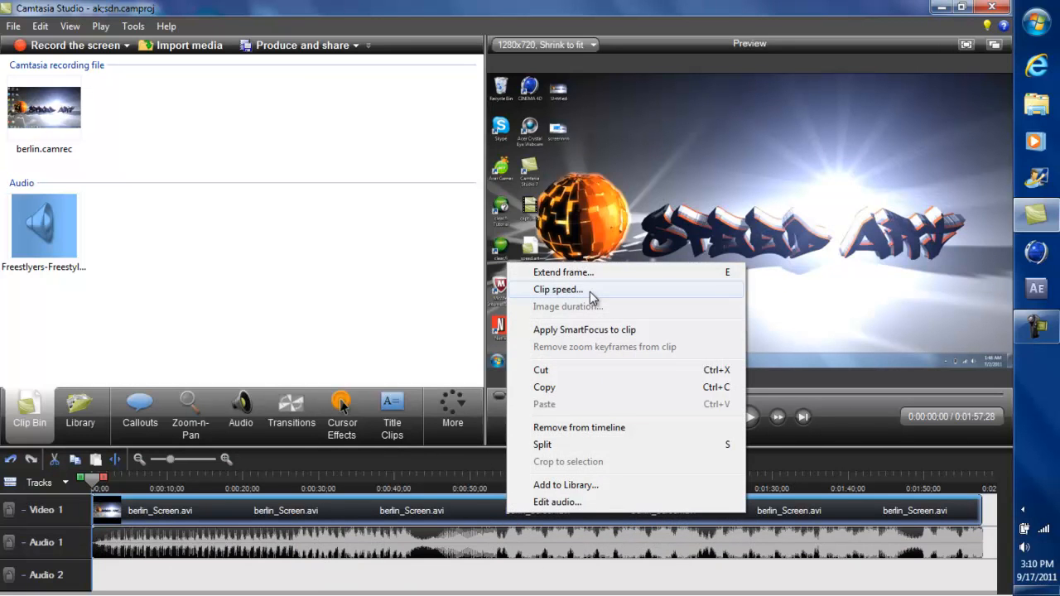
# Set the berlin_Screen.avi clip speed to 100%, restoring its 9:48 length.
pyautogui.click(558, 289)
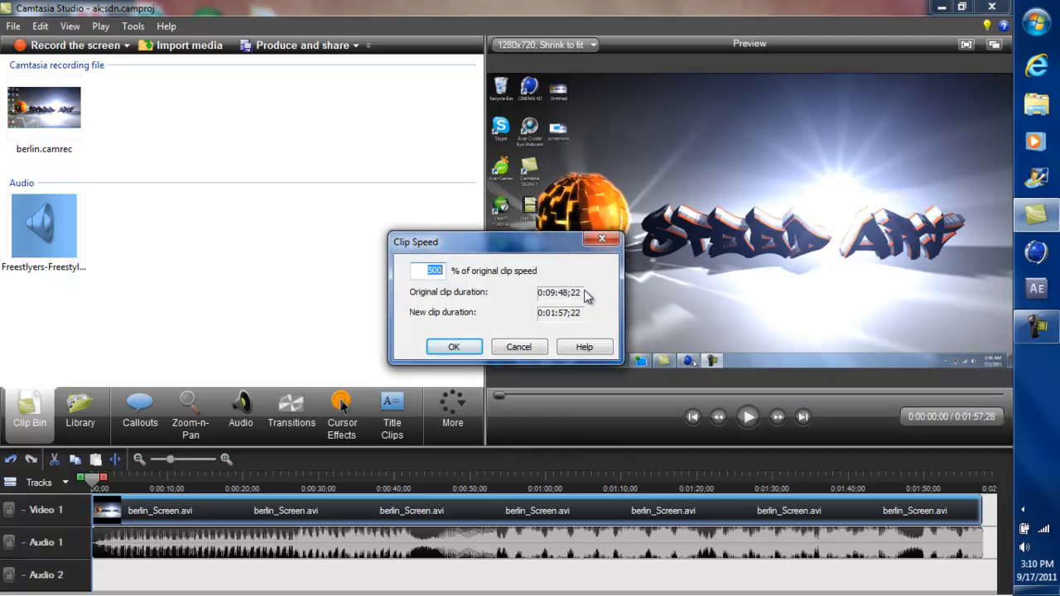
pyautogui.moveTo(602, 255)
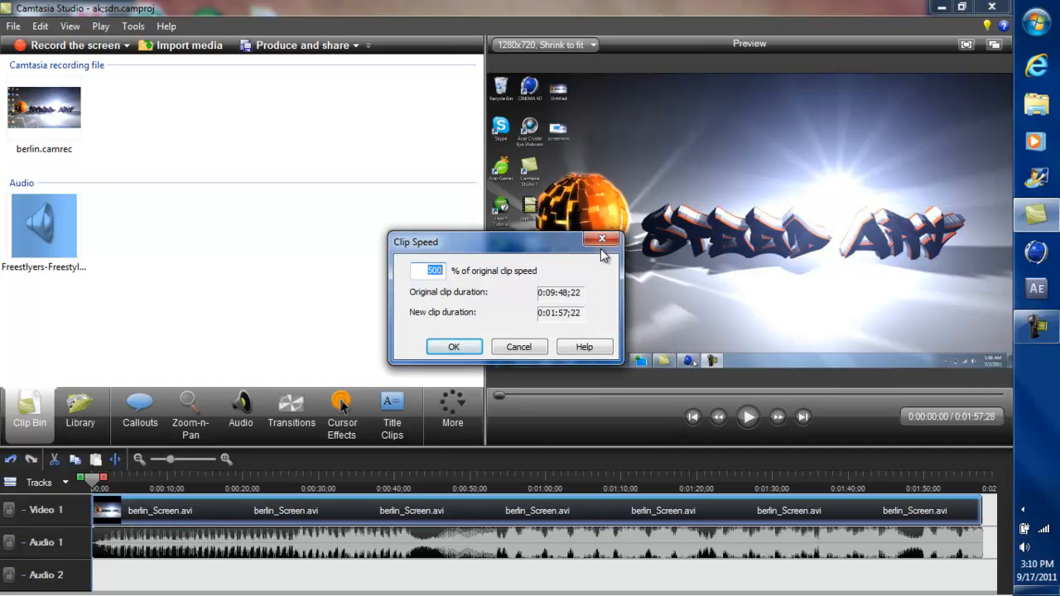
pyautogui.click(454, 346)
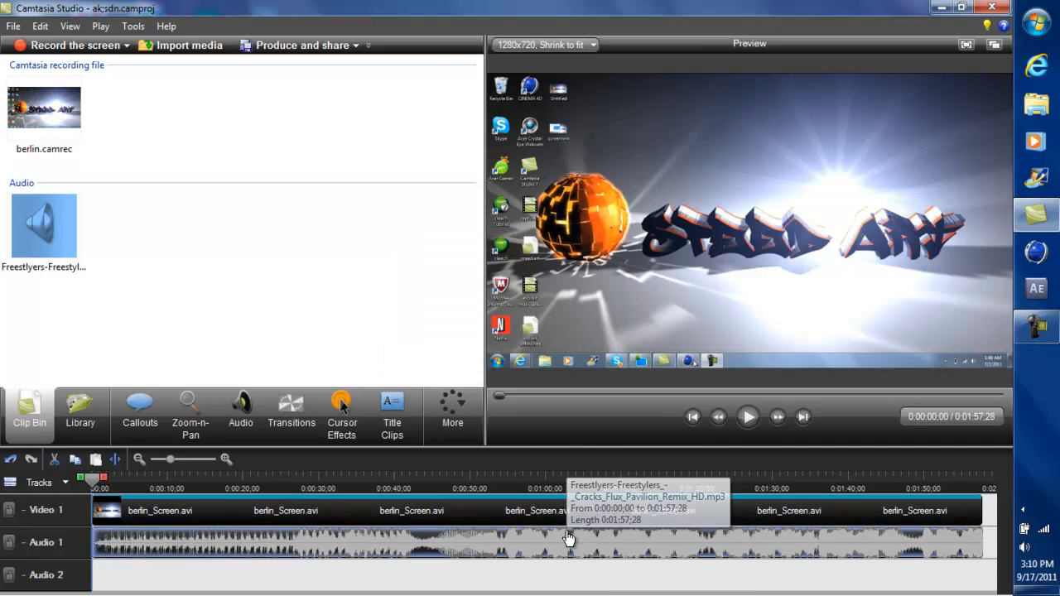
pyautogui.rightClick(569, 538)
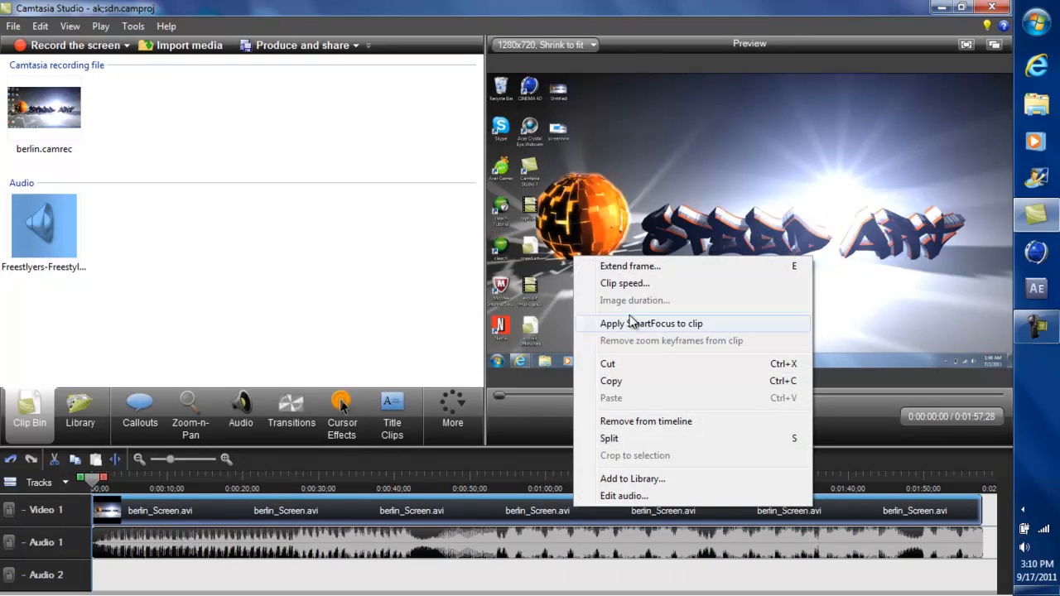
pyautogui.click(624, 283)
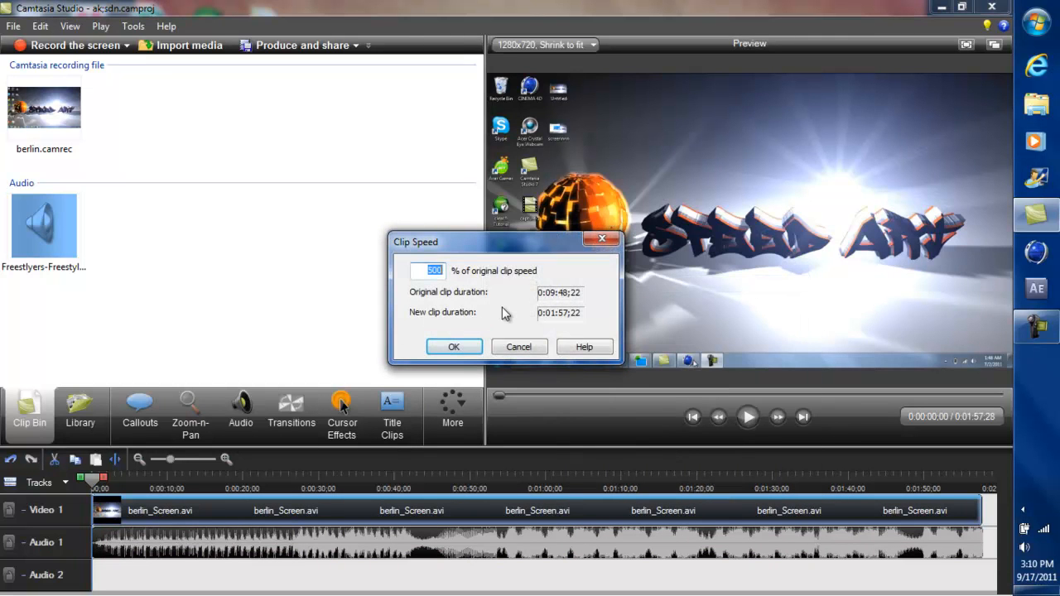
pyautogui.write('100')
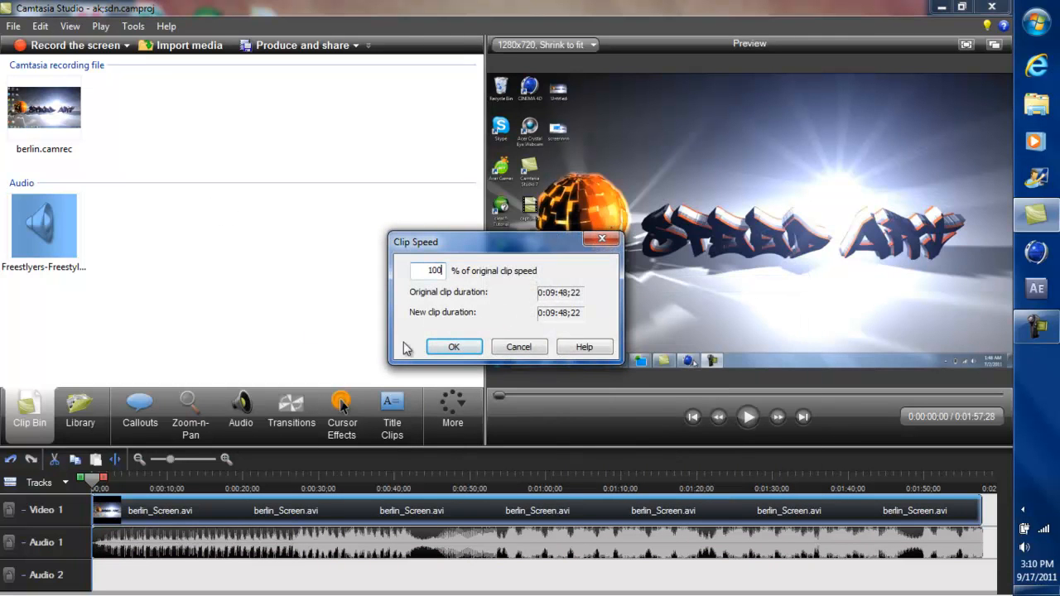
pyautogui.click(453, 347)
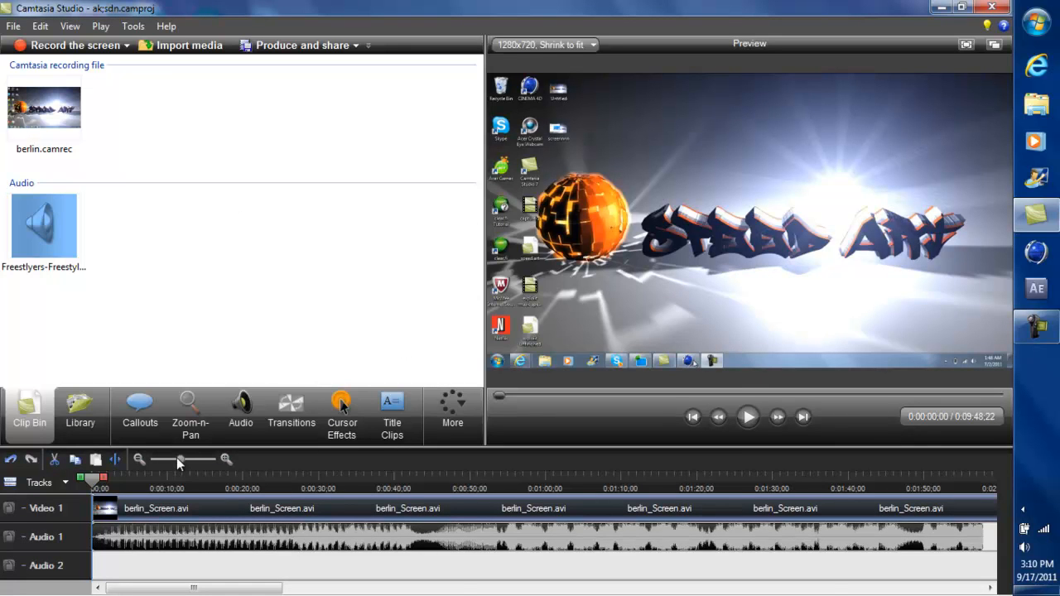
# Zoom the timeline out to show the whole clip and play the full-length preview.
pyautogui.moveTo(180, 460); pyautogui.dragTo(169, 460)
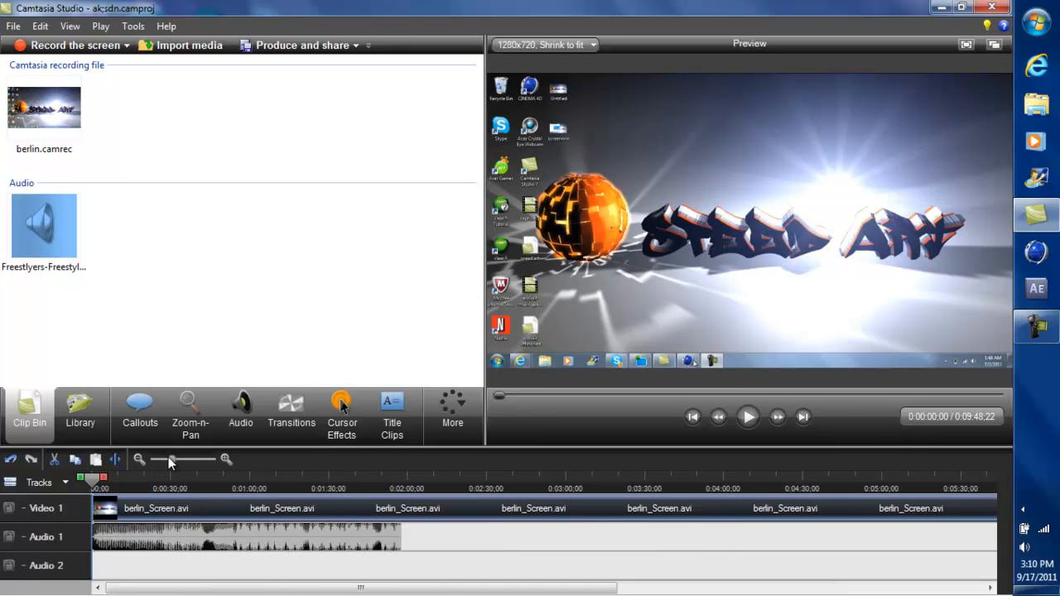
pyautogui.click(139, 459)
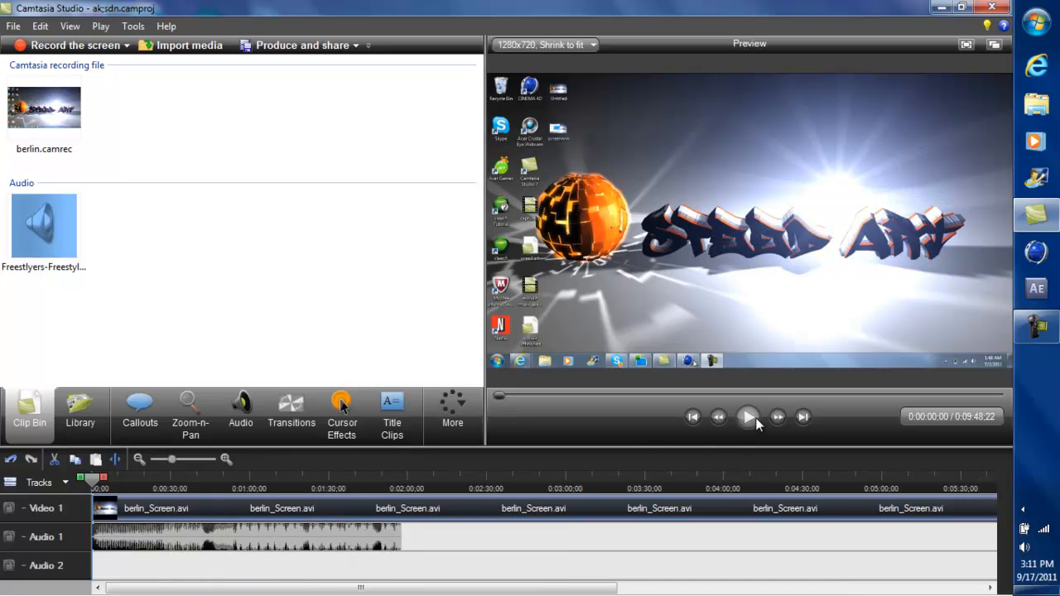
pyautogui.click(746, 416)
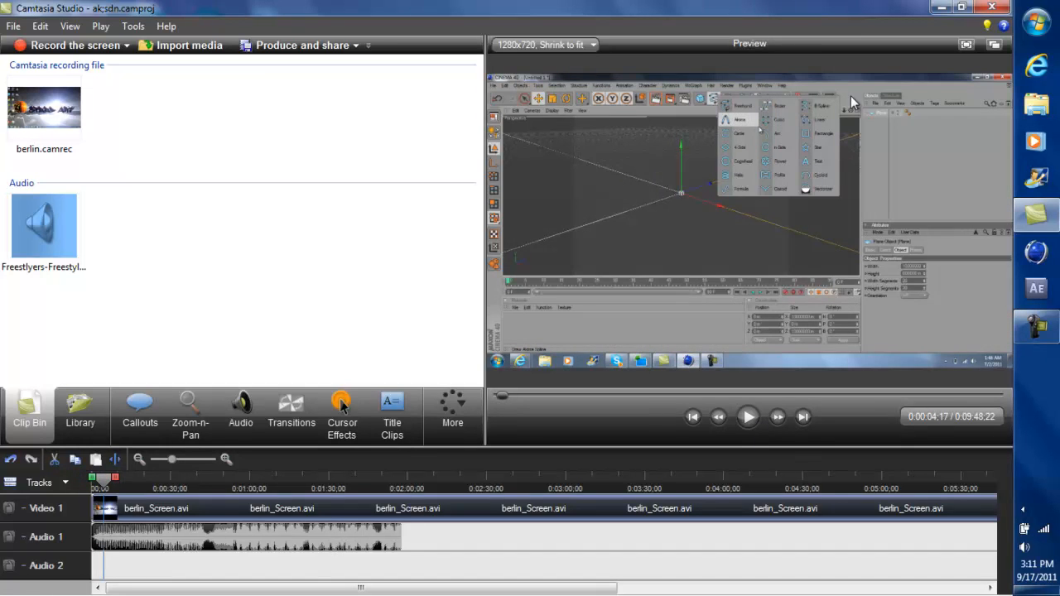
pyautogui.moveTo(390, 544)
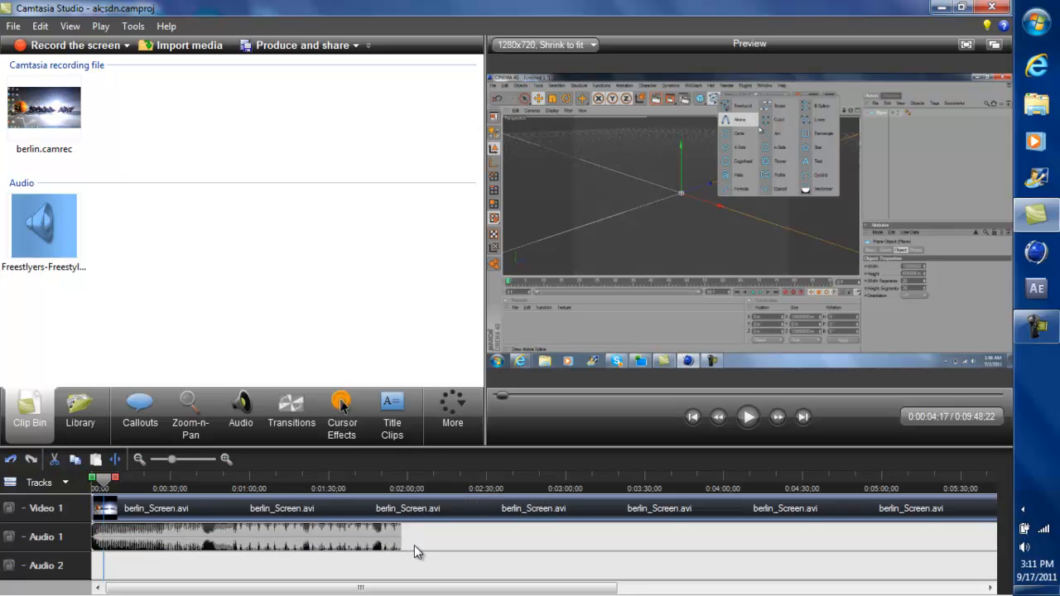
pyautogui.moveTo(406, 542)
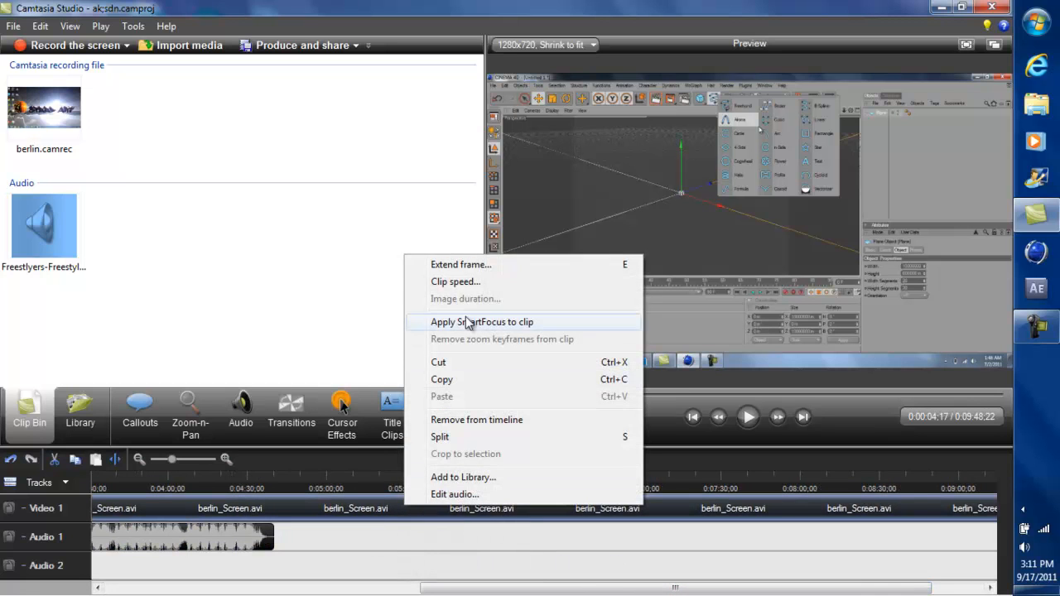
# Try clip speeds of 400% and then 250% on berlin_Screen.avi.
pyautogui.click(454, 281)
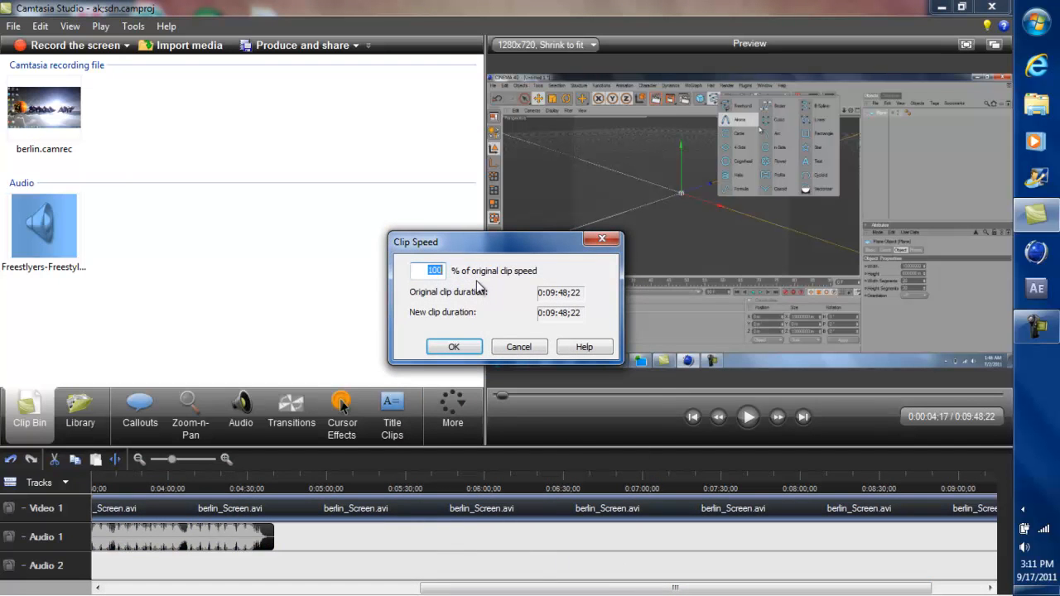
pyautogui.write('400')
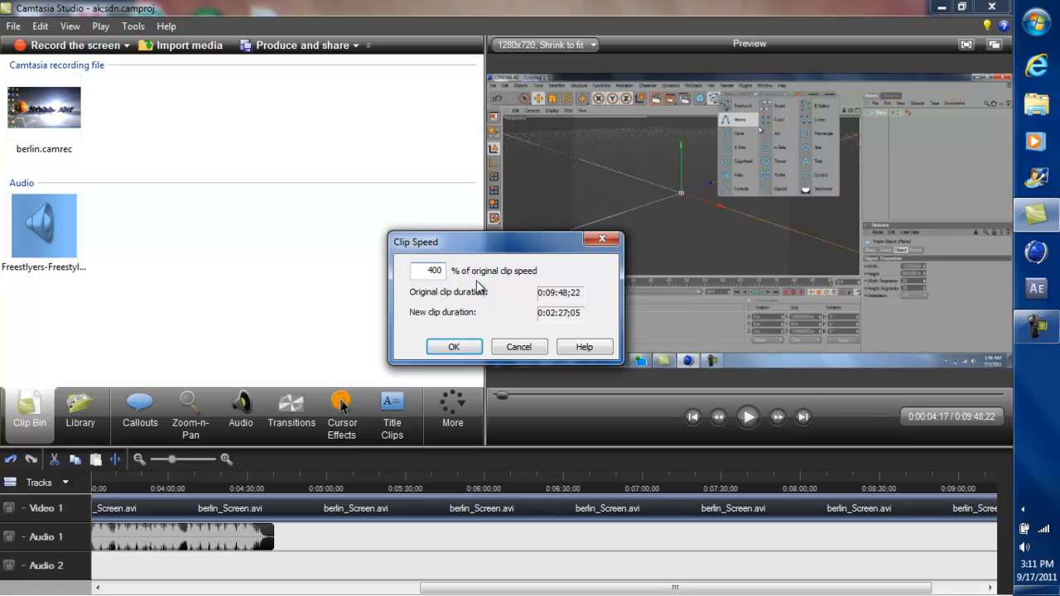
pyautogui.click(454, 346)
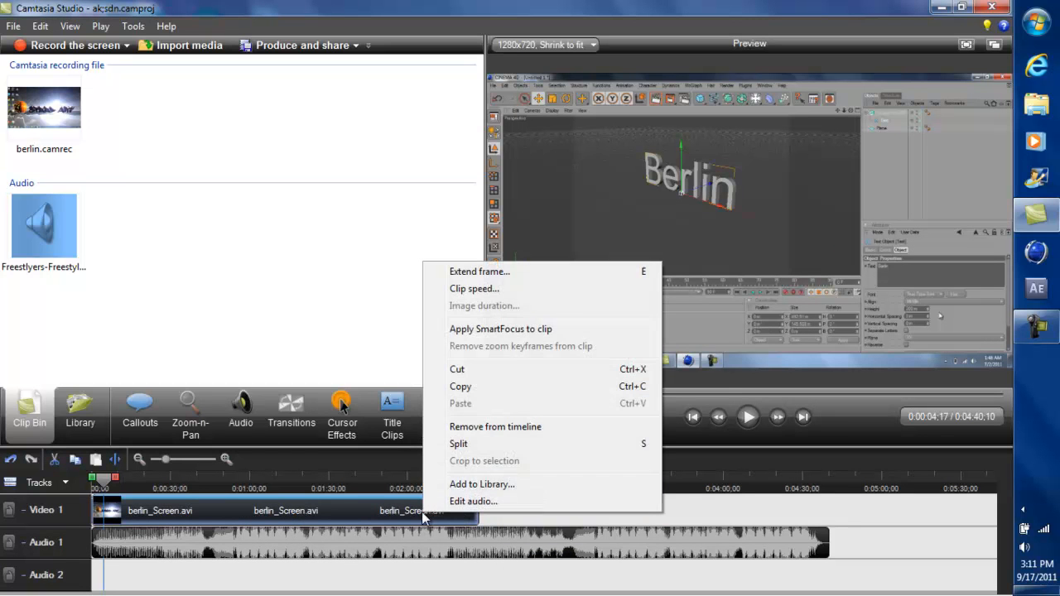
pyautogui.click(473, 288)
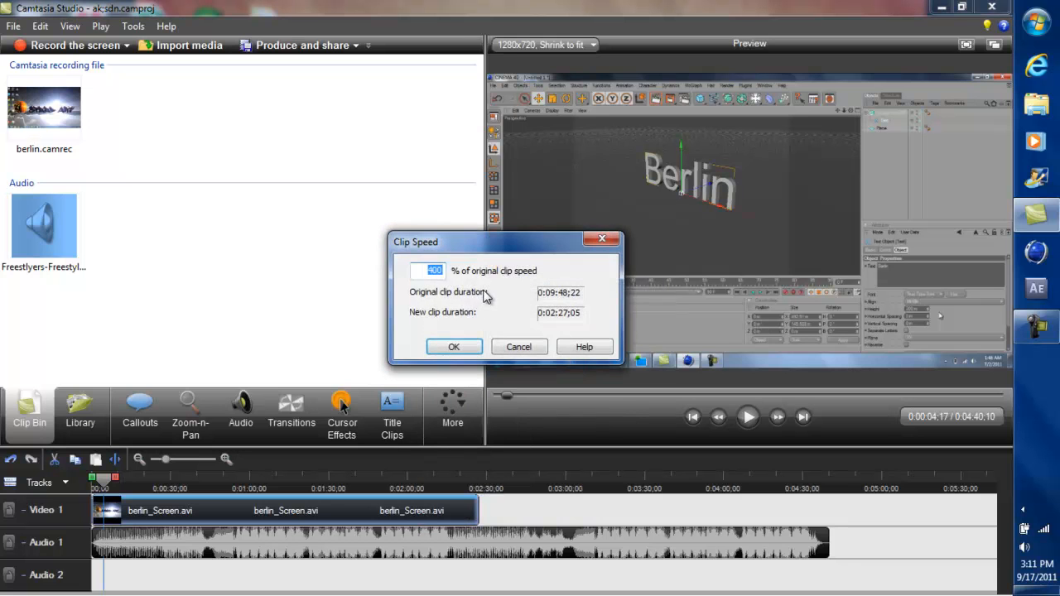
pyautogui.write('250')
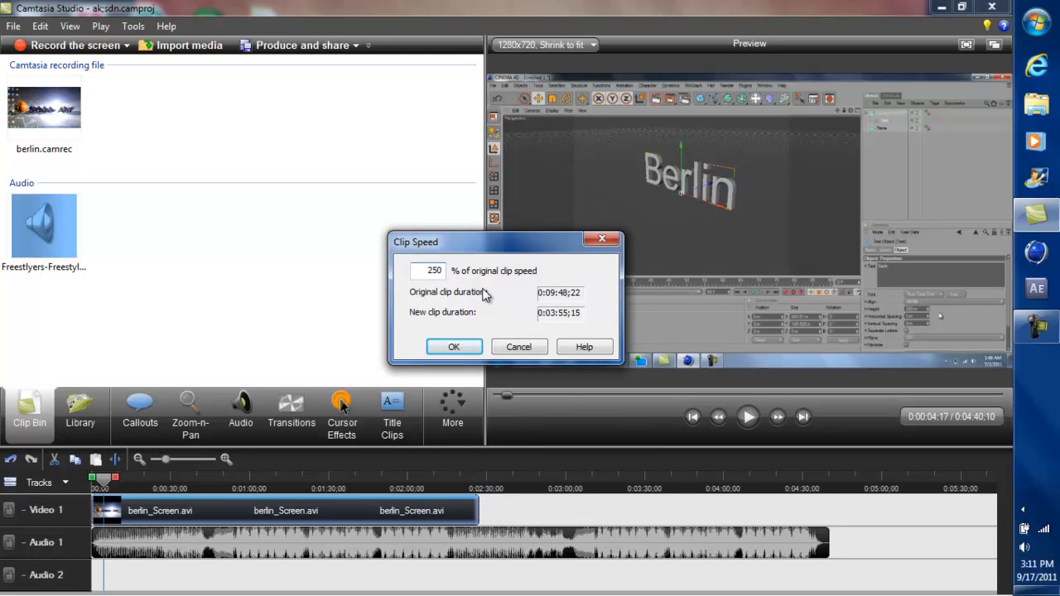
pyautogui.click(454, 346)
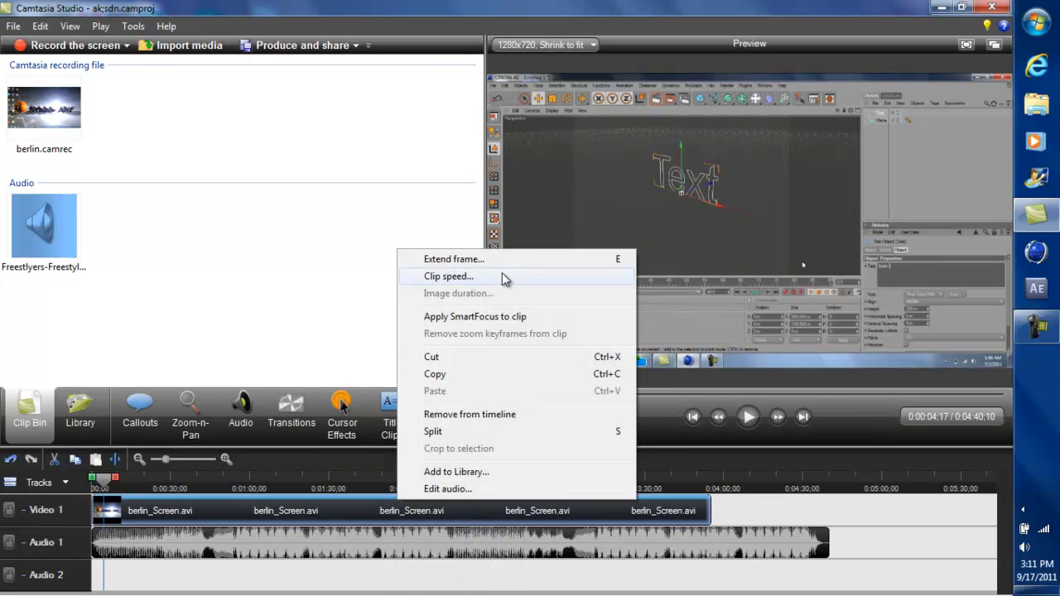
# Settle the clip speed at 225%, shortening the clip to 4:21.
pyautogui.click(448, 276)
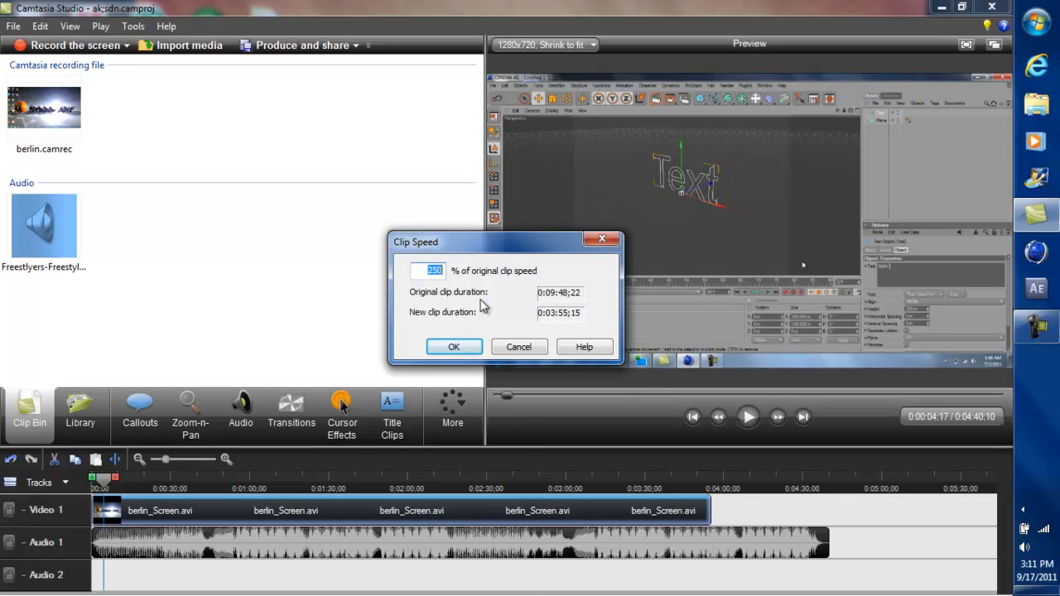
pyautogui.write('20')
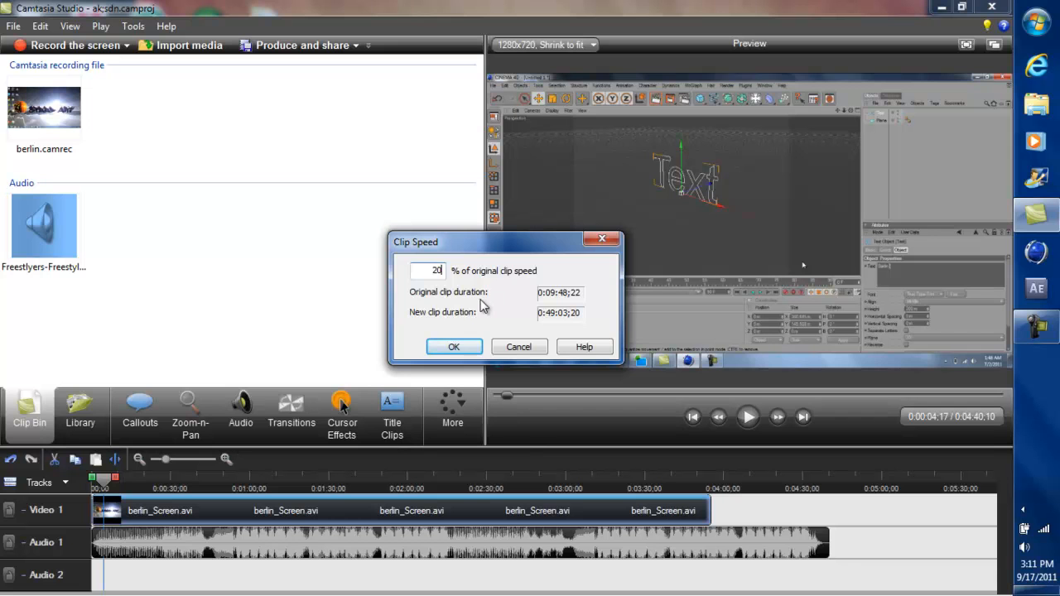
pyautogui.click(453, 346)
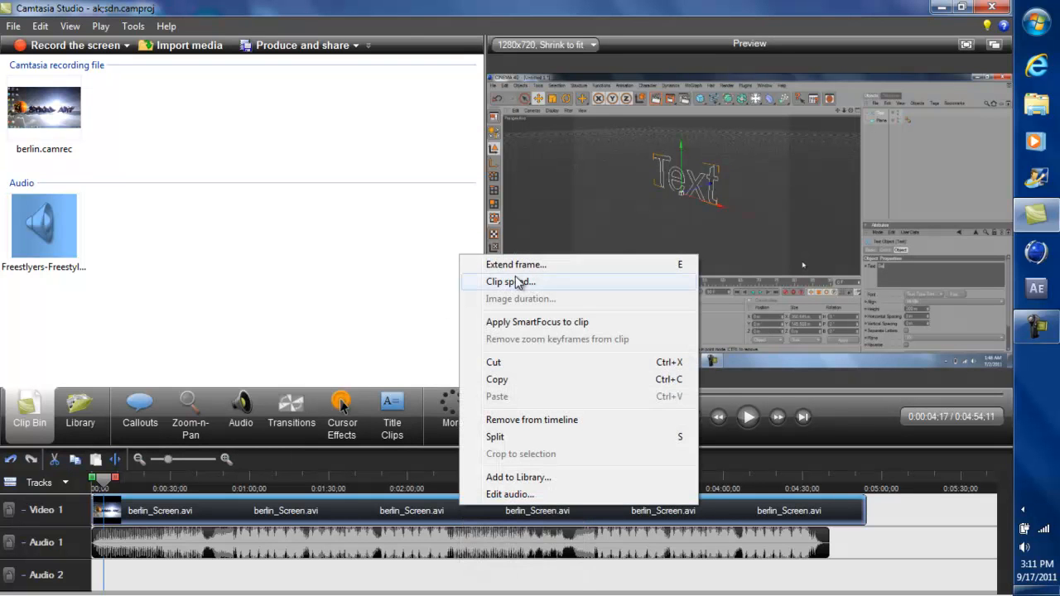
pyautogui.click(510, 281)
pyautogui.write('225')
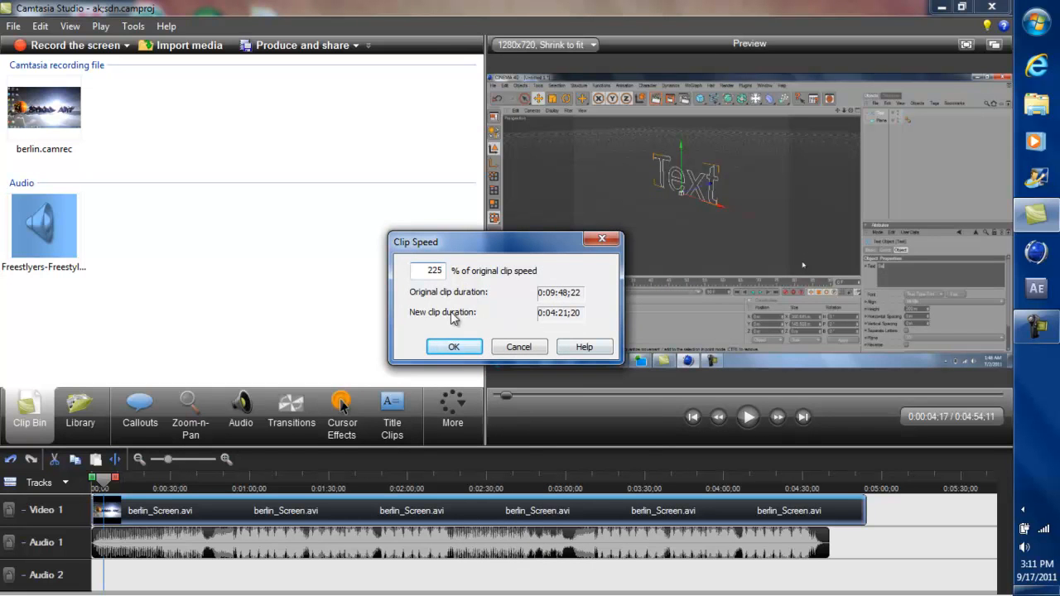
pyautogui.click(453, 346)
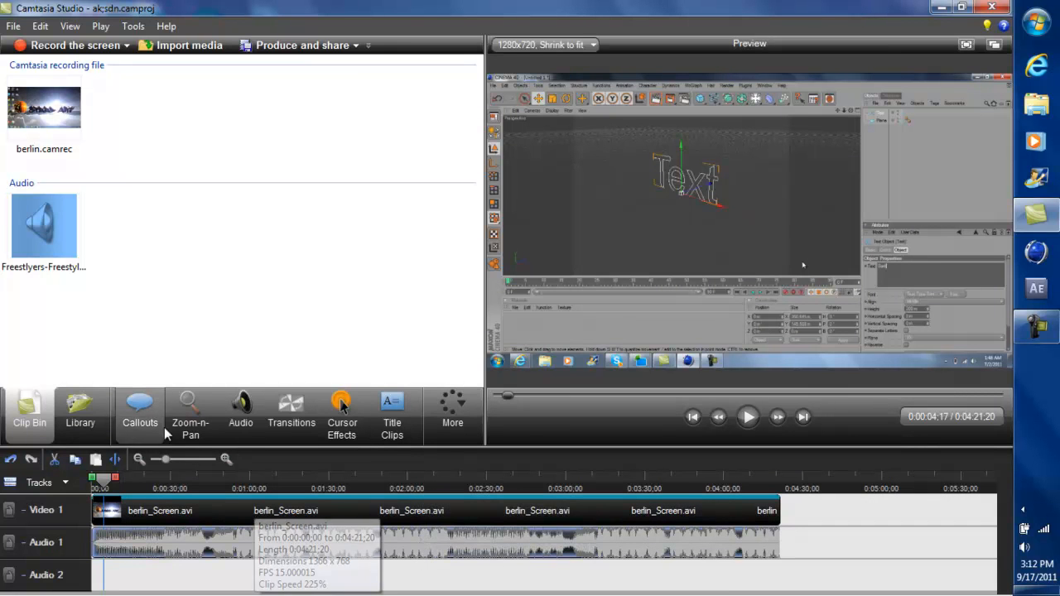
pyautogui.click(240, 412)
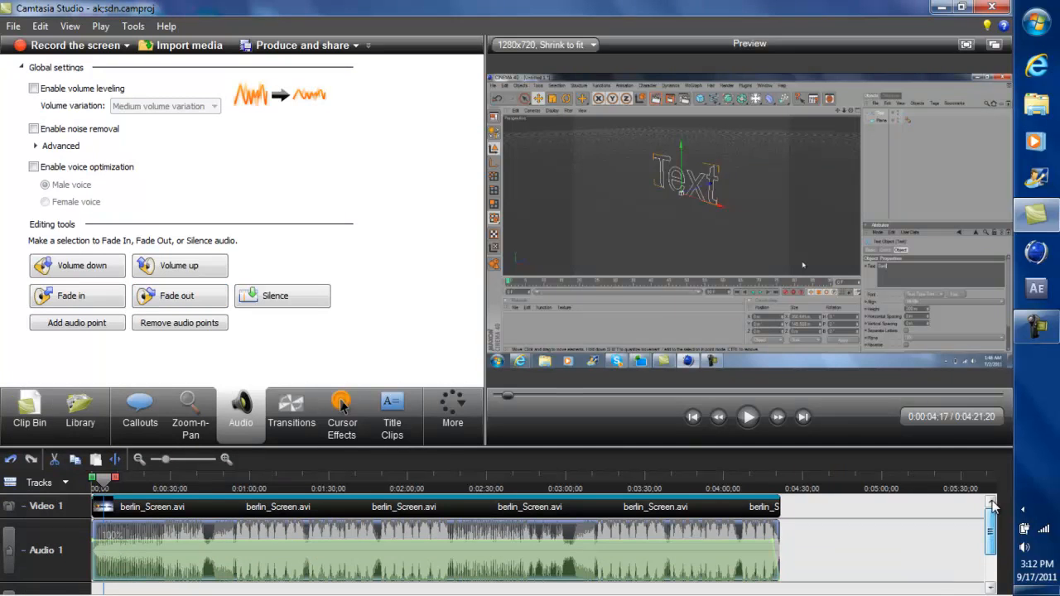
pyautogui.moveTo(927, 518)
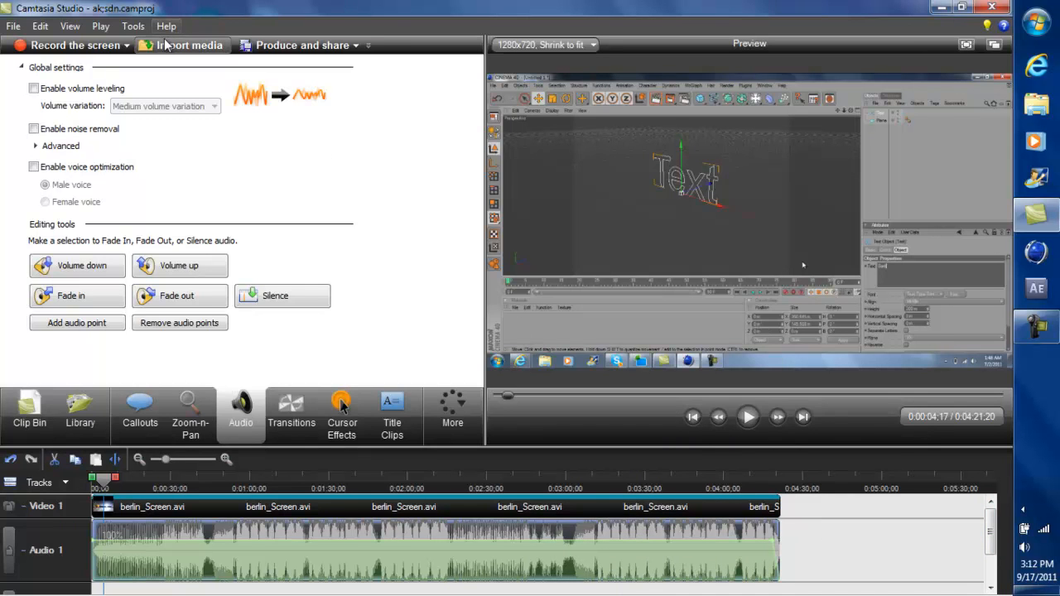
# Open the media import dialog, showing the VIDEO EDITS folder.
pyautogui.click(189, 44)
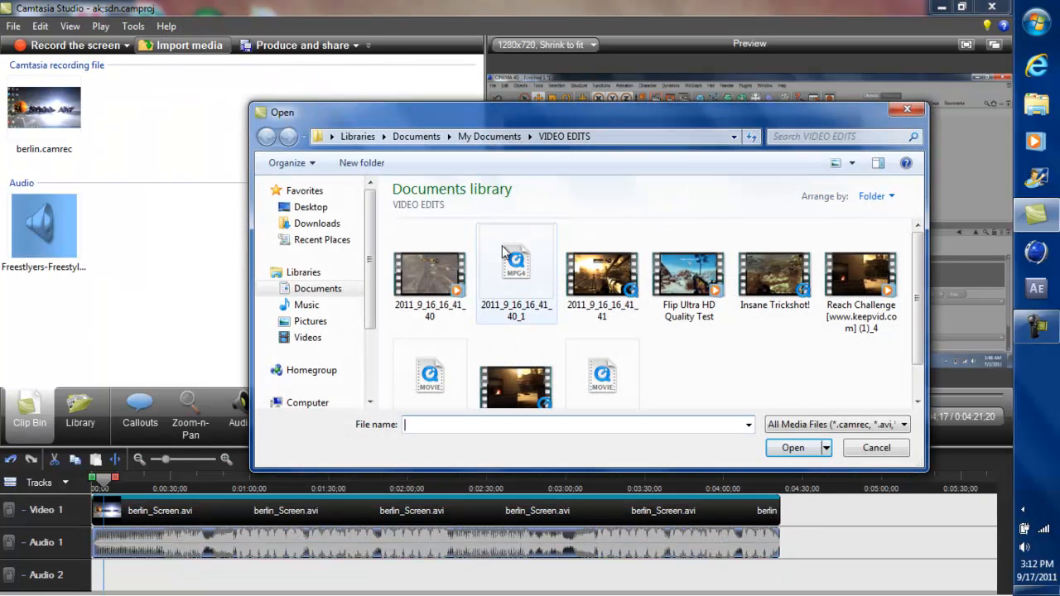
# Browse from VIDEO EDITS up to Documents and into the GFX folder.
pyautogui.click(416, 136)
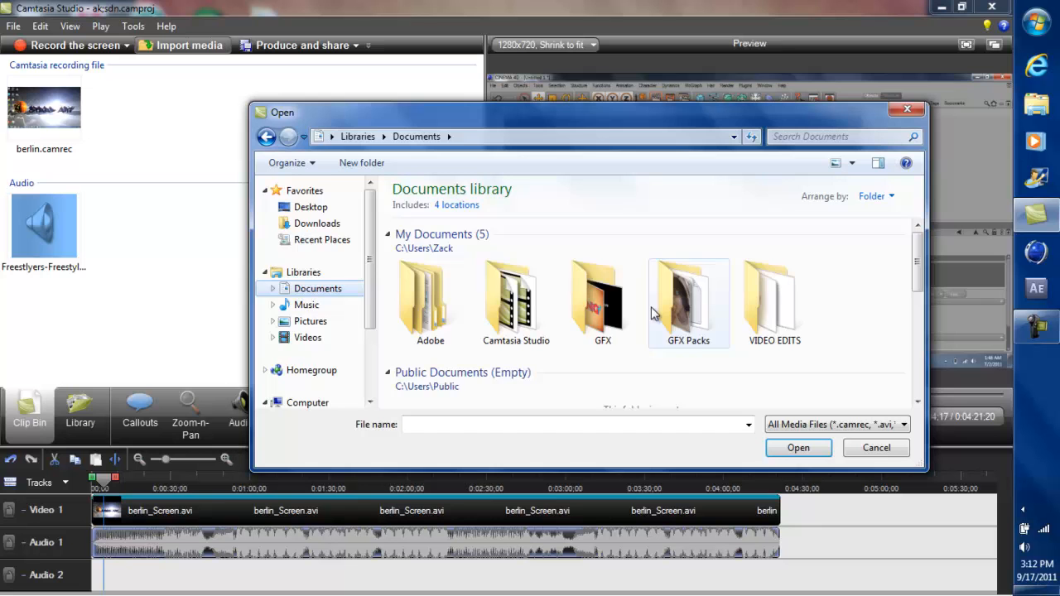
pyautogui.doubleClick(603, 294)
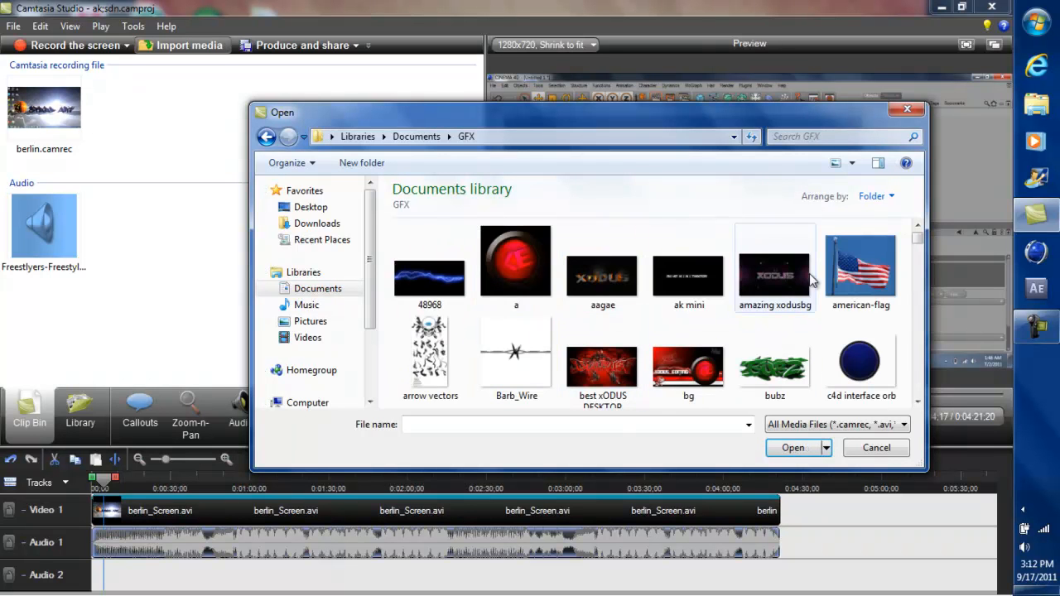
pyautogui.moveTo(793, 274)
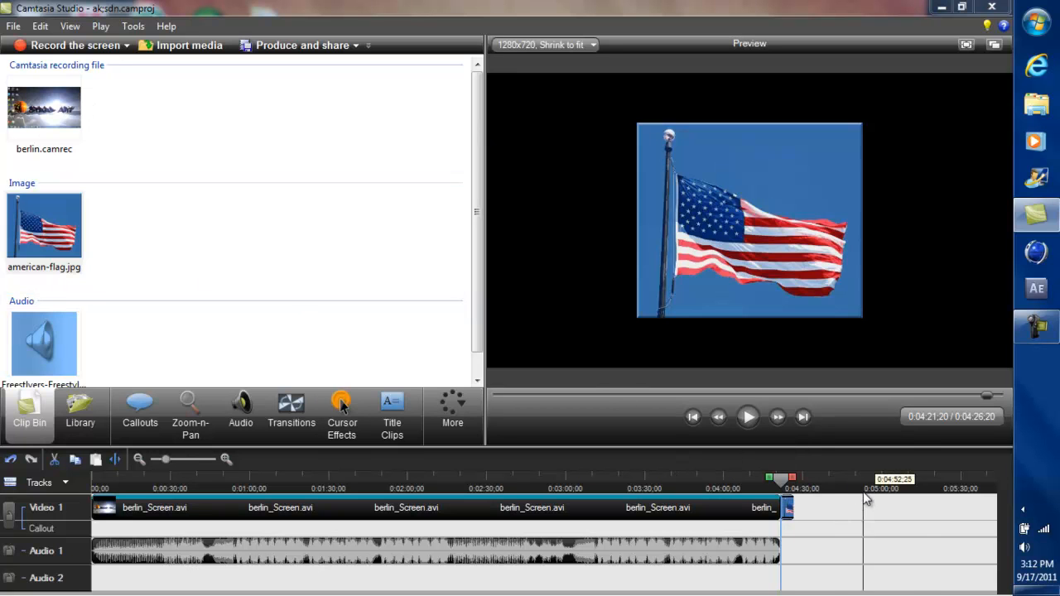
pyautogui.moveTo(787, 509)
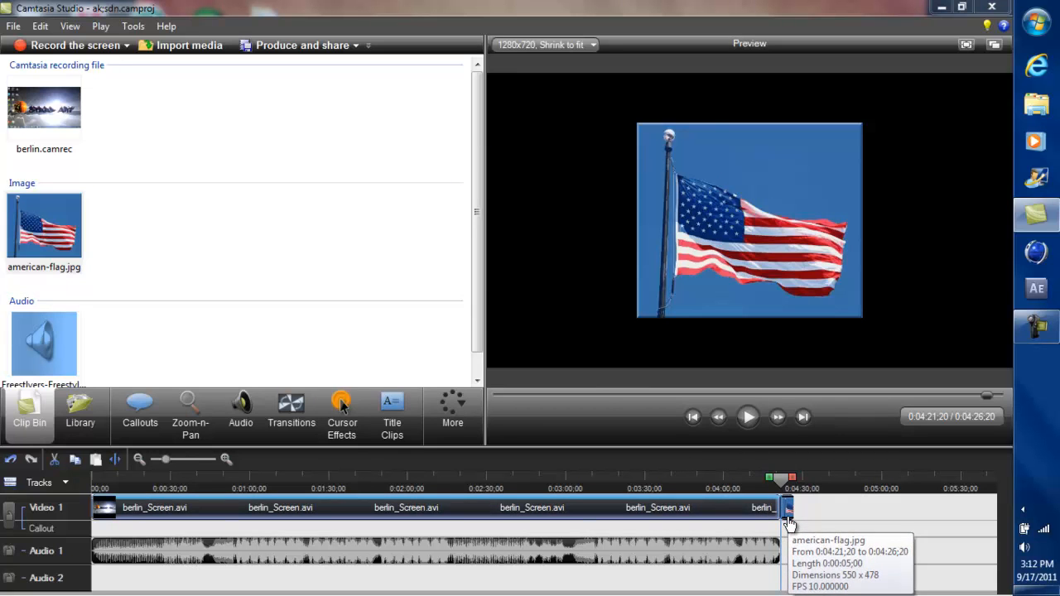
# Stretch the american-flag image to the end of the audio, making the project 4:21.
pyautogui.rightClick(786, 508)
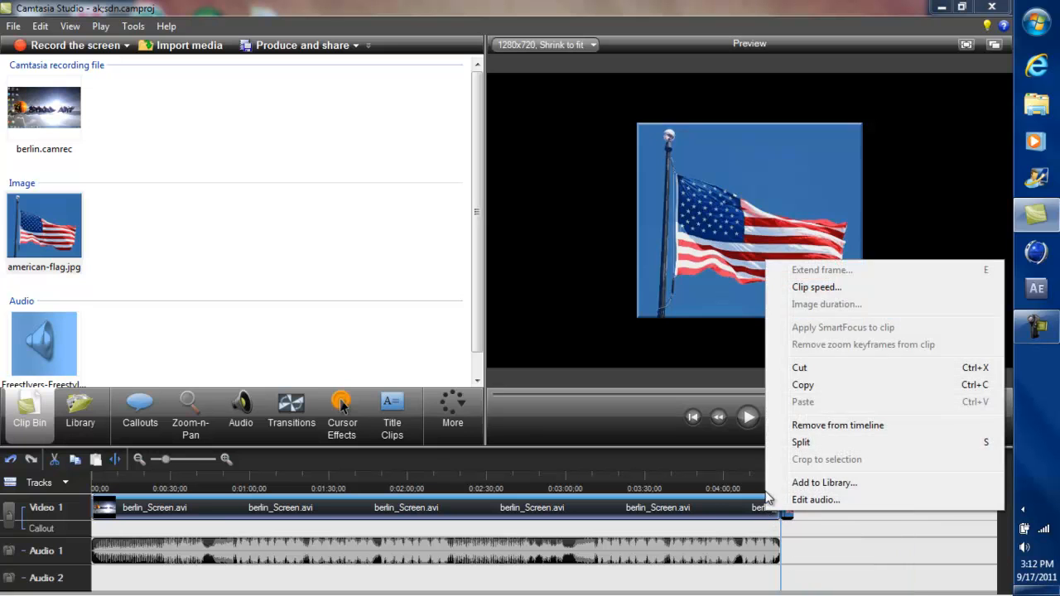
pyautogui.click(815, 286)
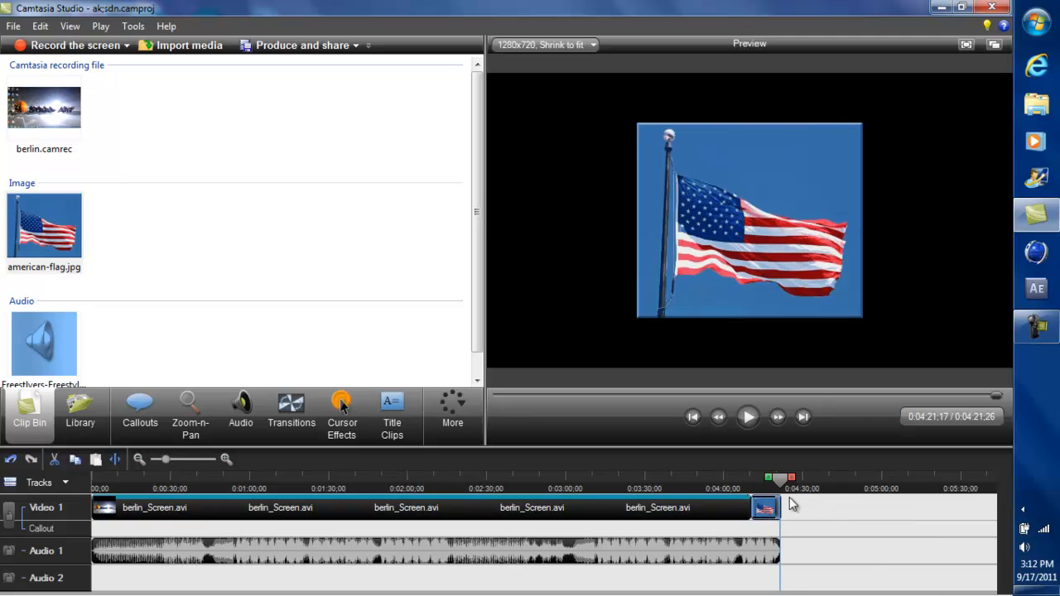
pyautogui.click(693, 416)
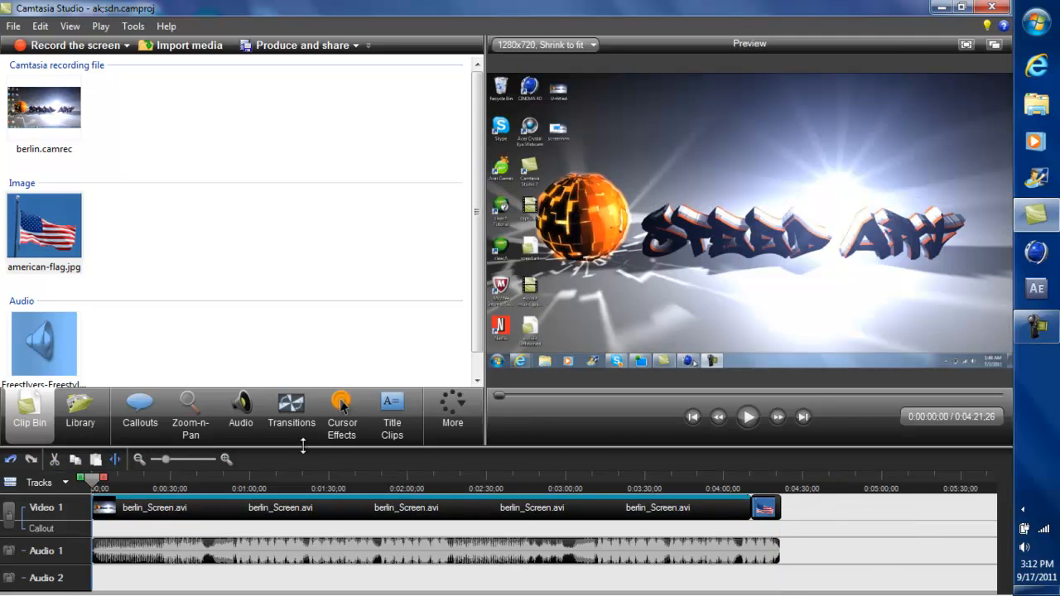
pyautogui.click(747, 416)
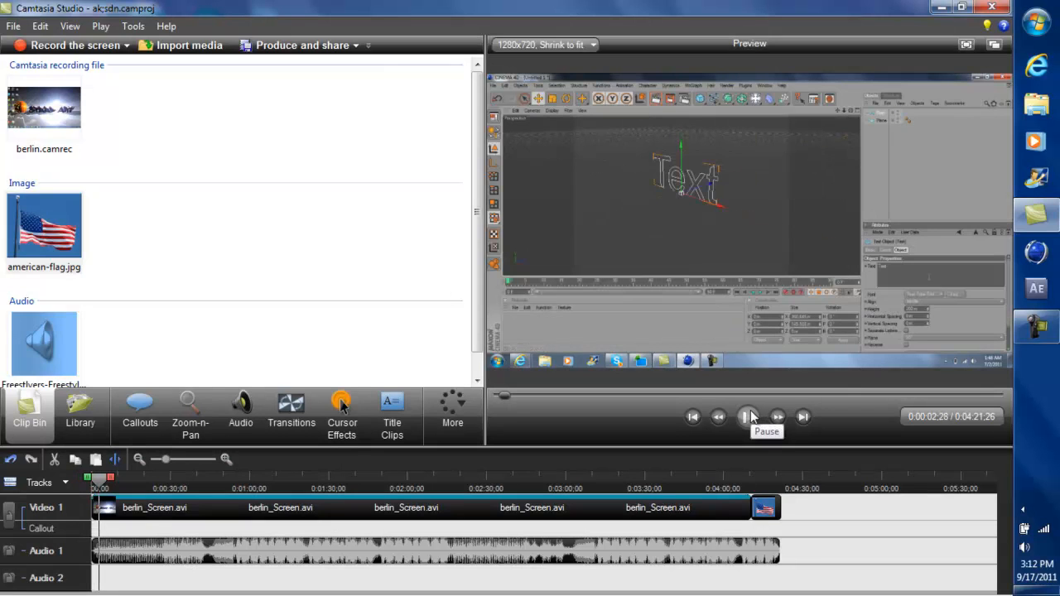
pyautogui.click(747, 417)
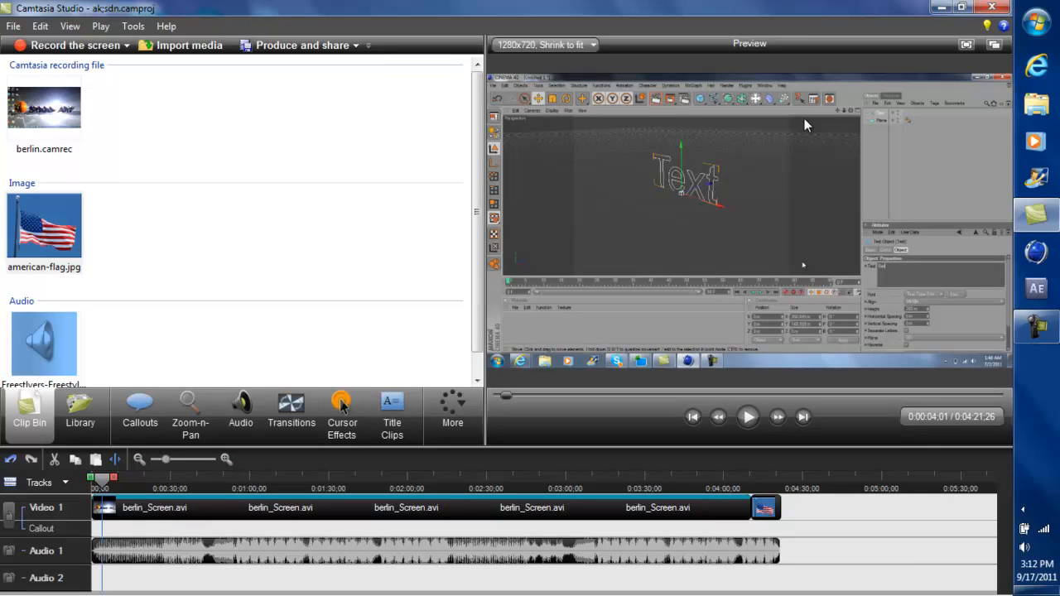
pyautogui.moveTo(455, 113)
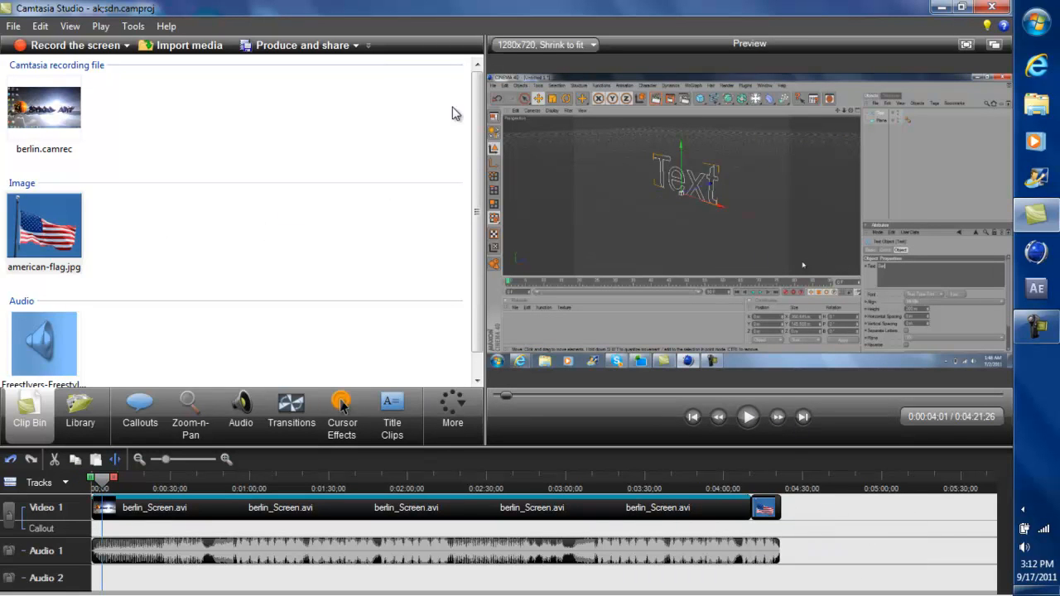
pyautogui.moveTo(512, 77)
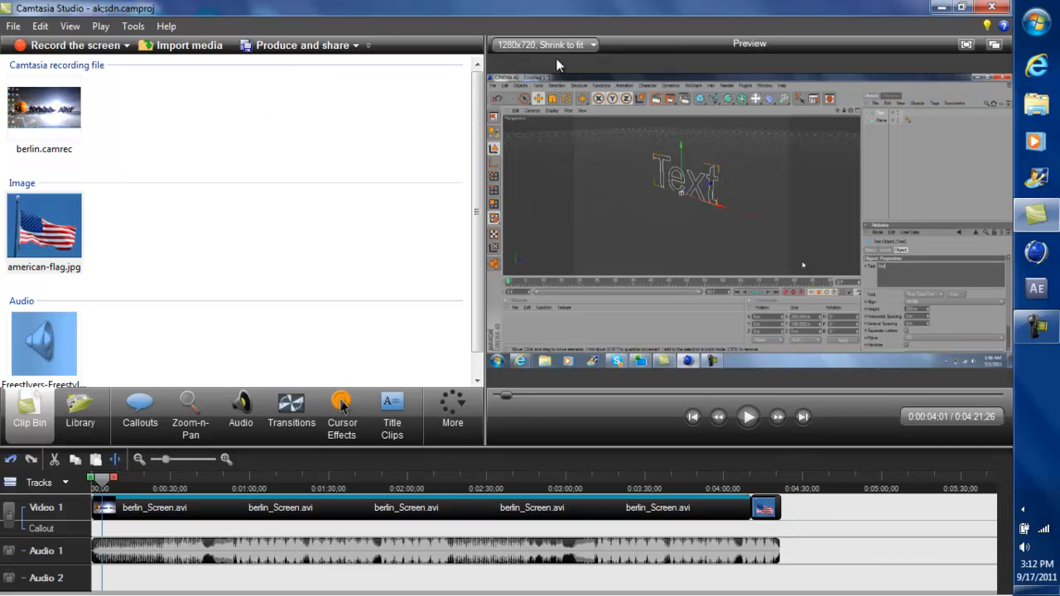
pyautogui.moveTo(574, 59)
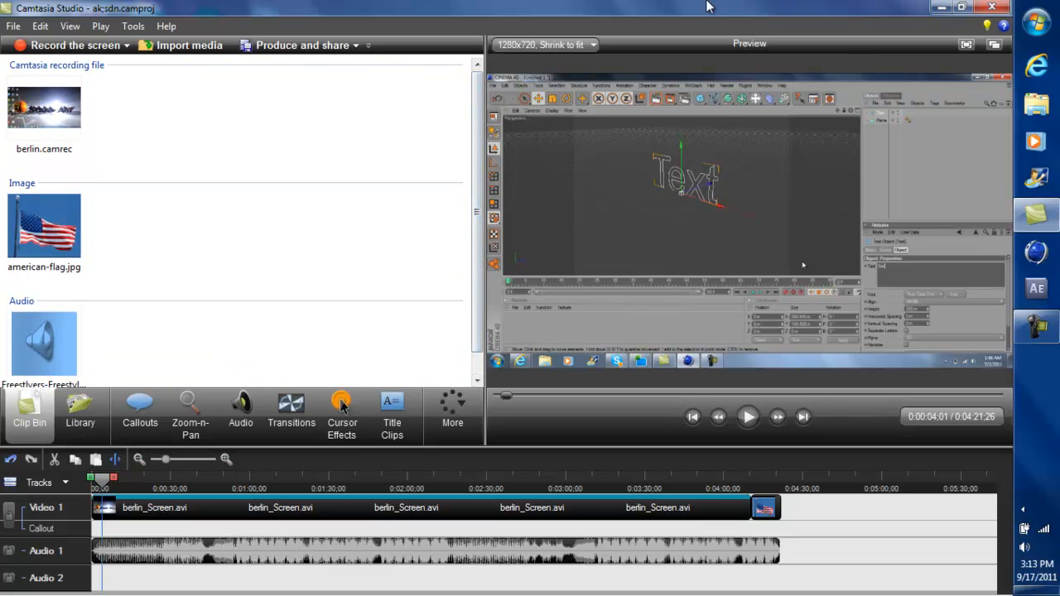
pyautogui.moveTo(505, 7)
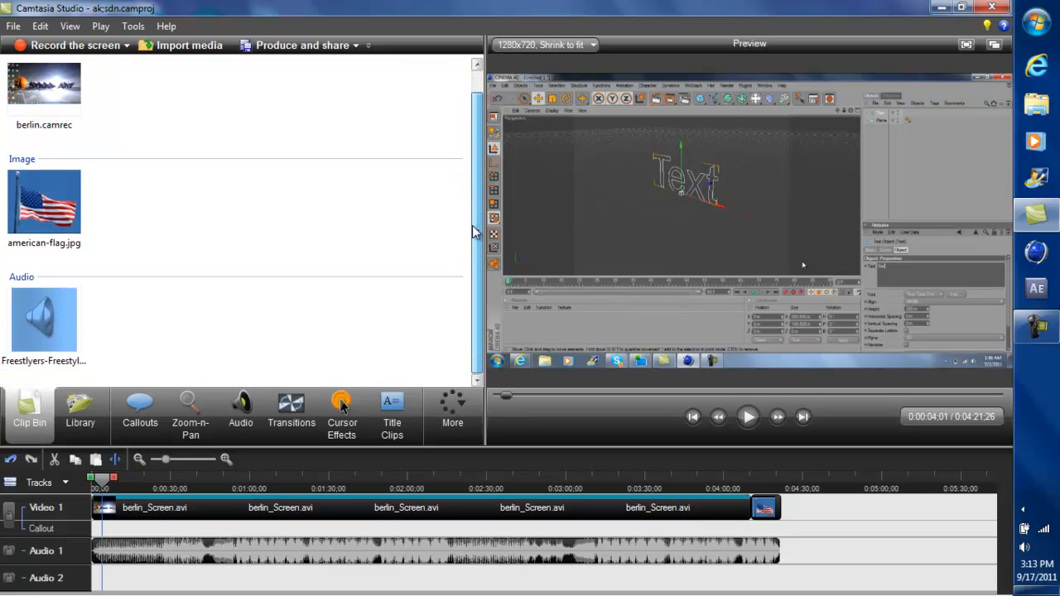
pyautogui.scroll(3)
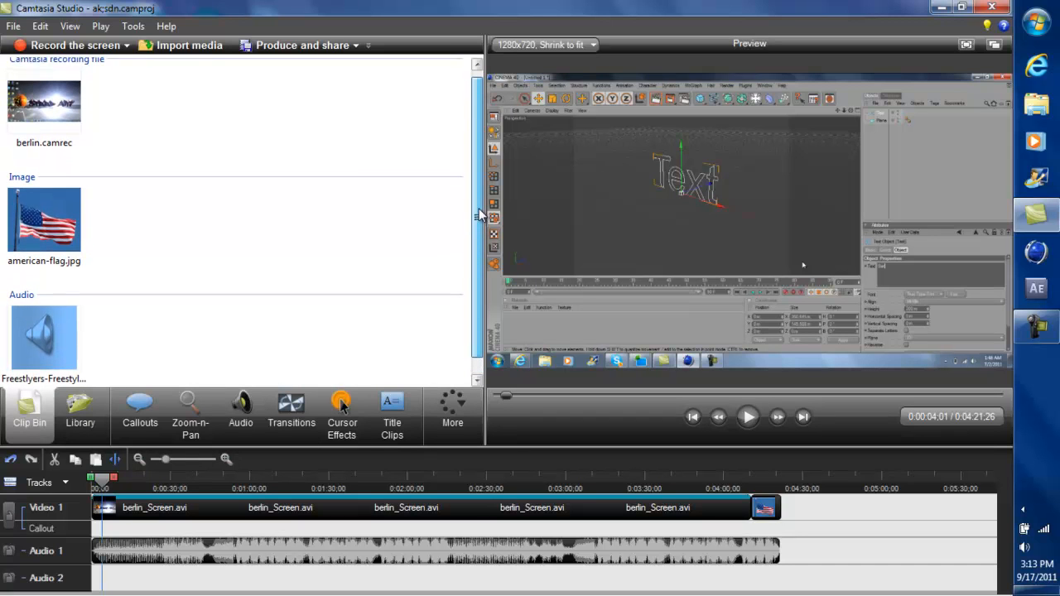
pyautogui.scroll(3)
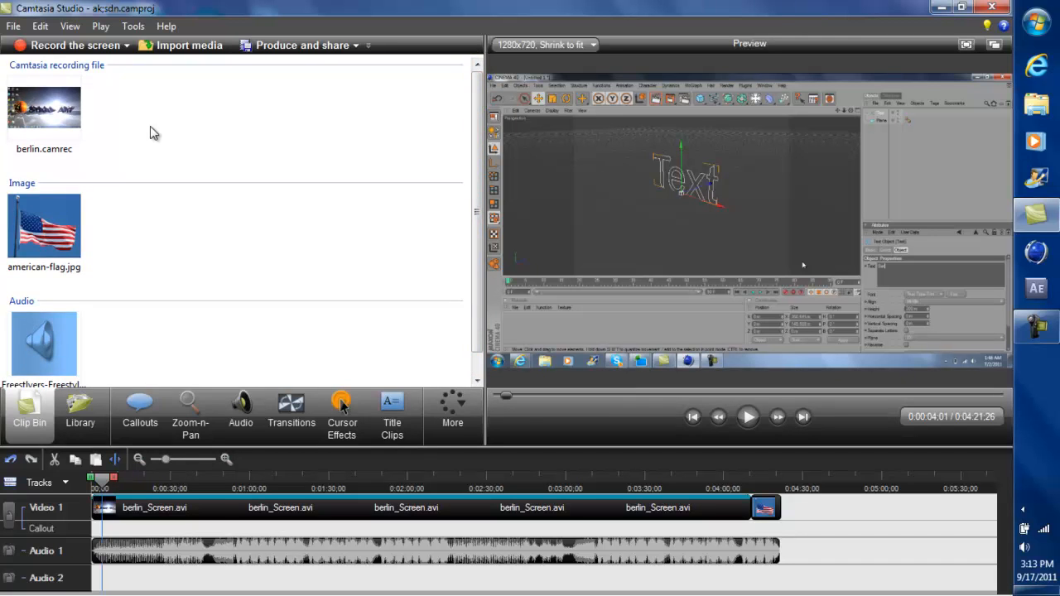
pyautogui.moveTo(141, 248)
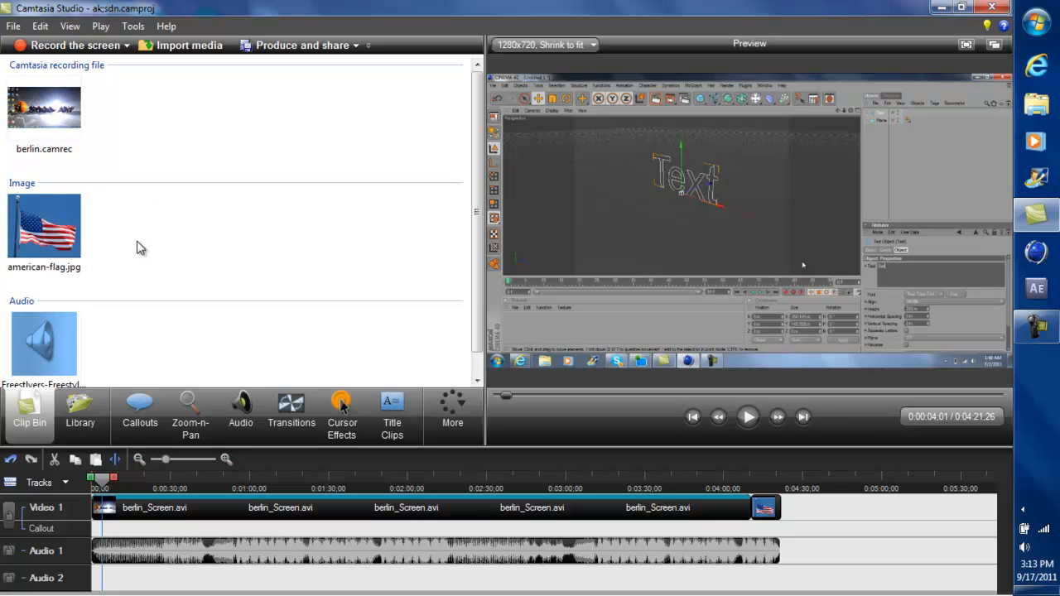
pyautogui.click(44, 227)
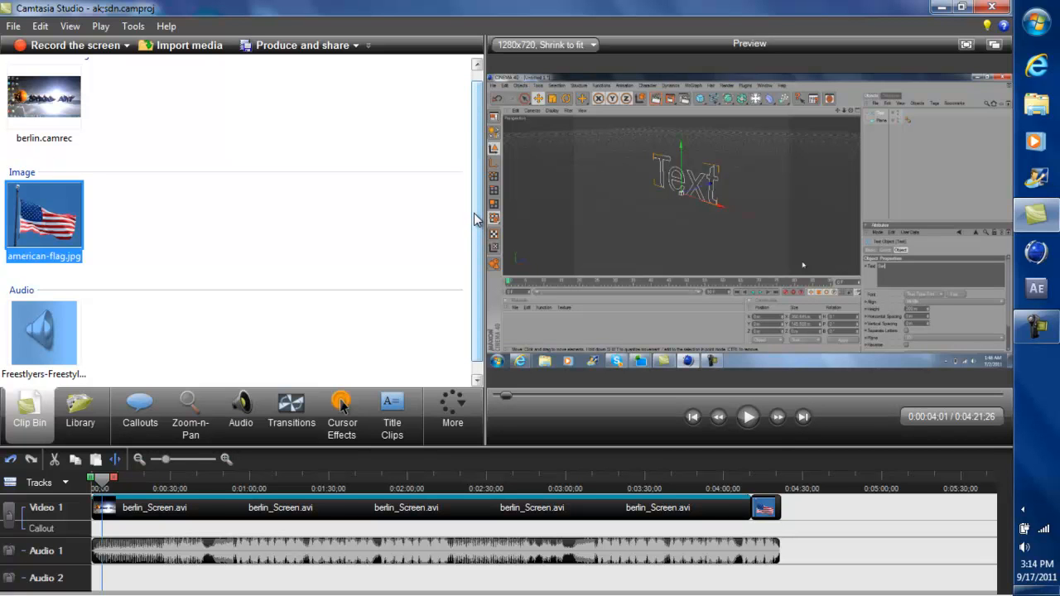
pyautogui.moveTo(338, 273)
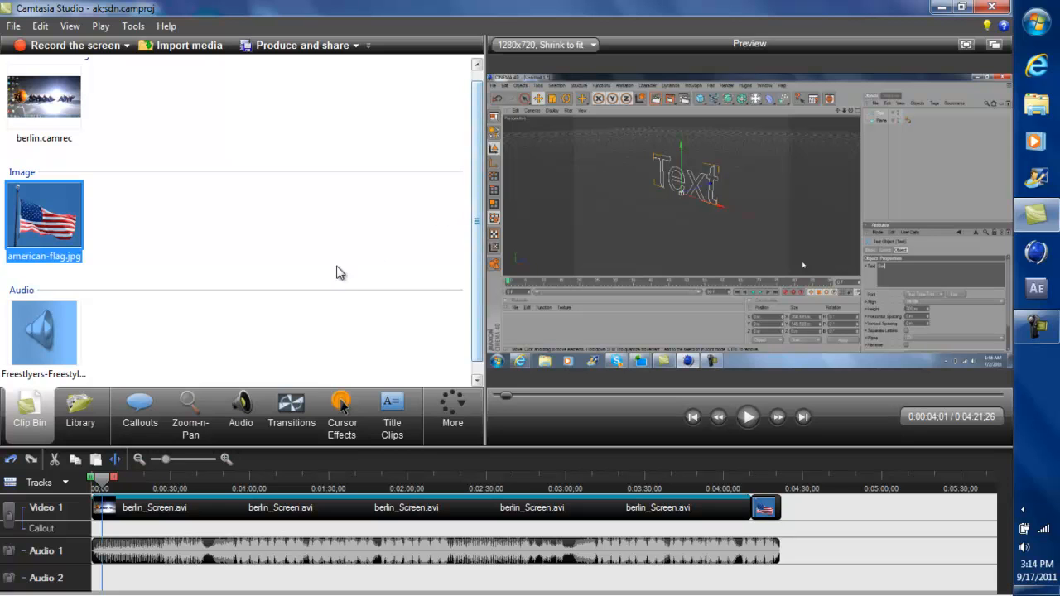
pyautogui.moveTo(369, 197)
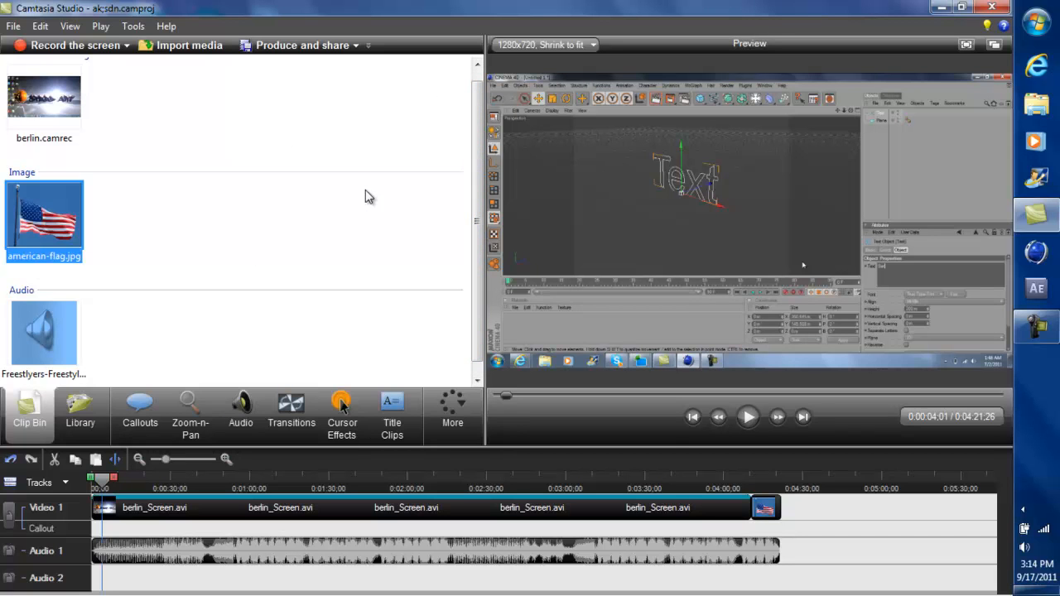
pyautogui.moveTo(468, 160)
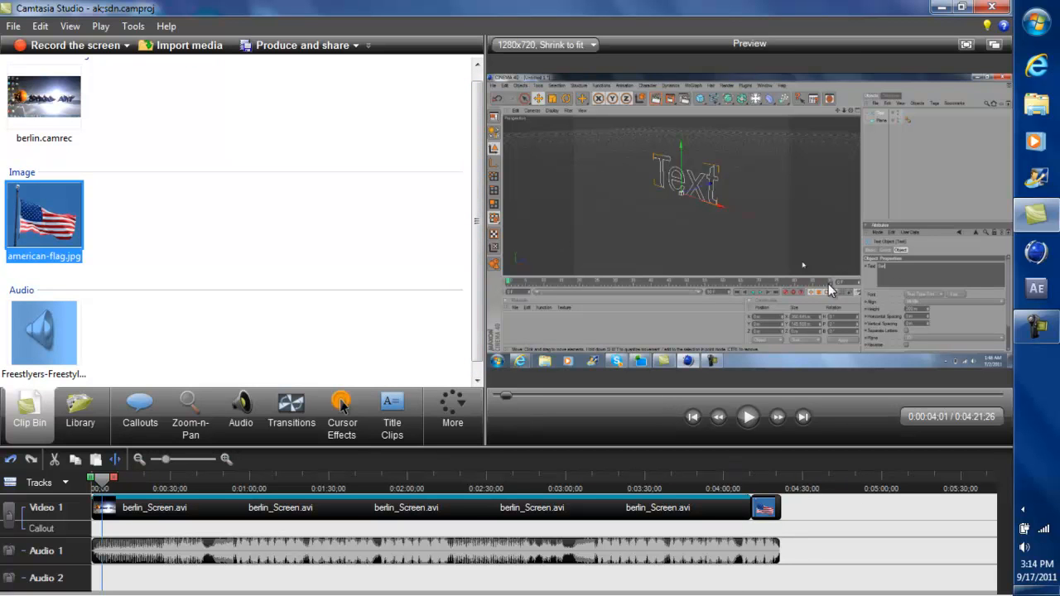
pyautogui.moveTo(648, 193)
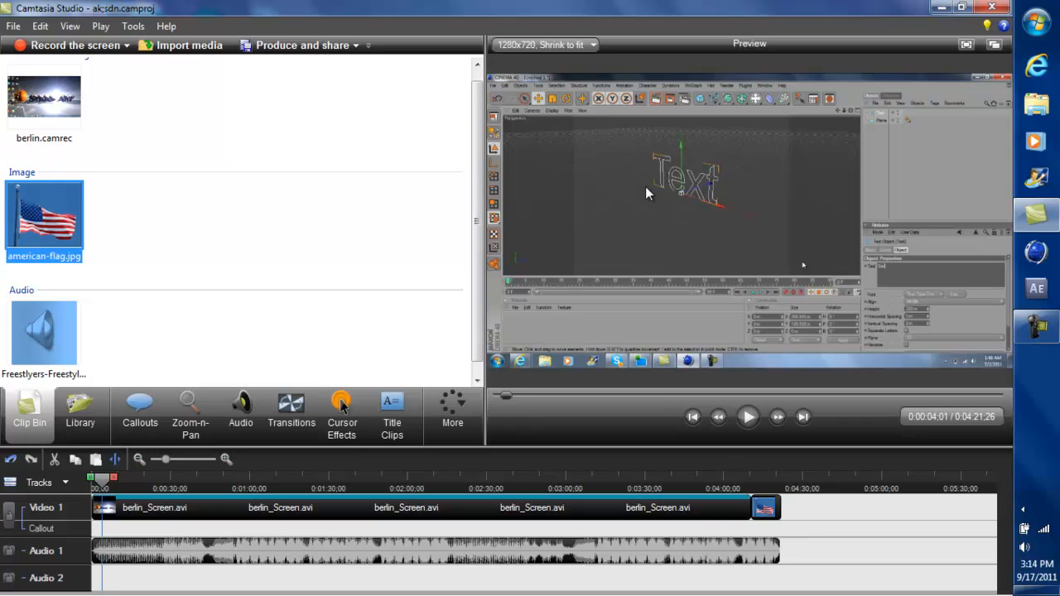
pyautogui.moveTo(627, 214)
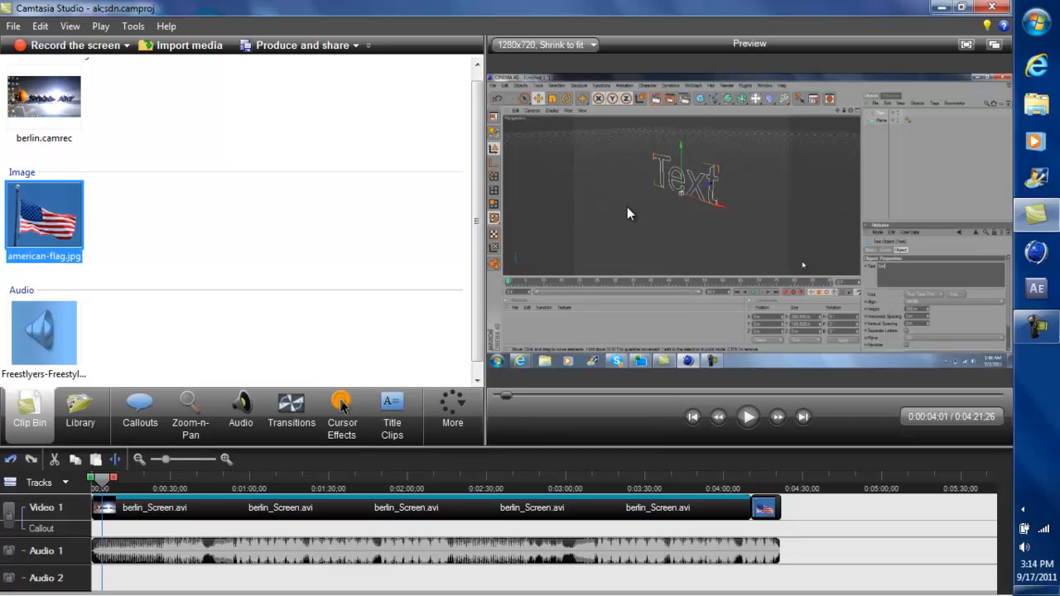